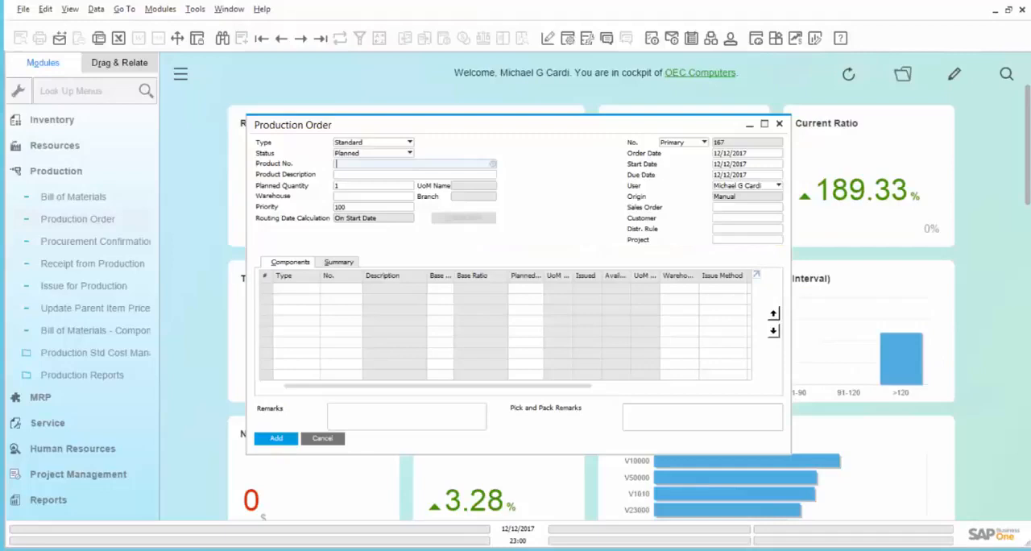
Step: Enter product FG100 so the production order loads Finished Good 100's component rows
{"action": "type", "text": "fg"}
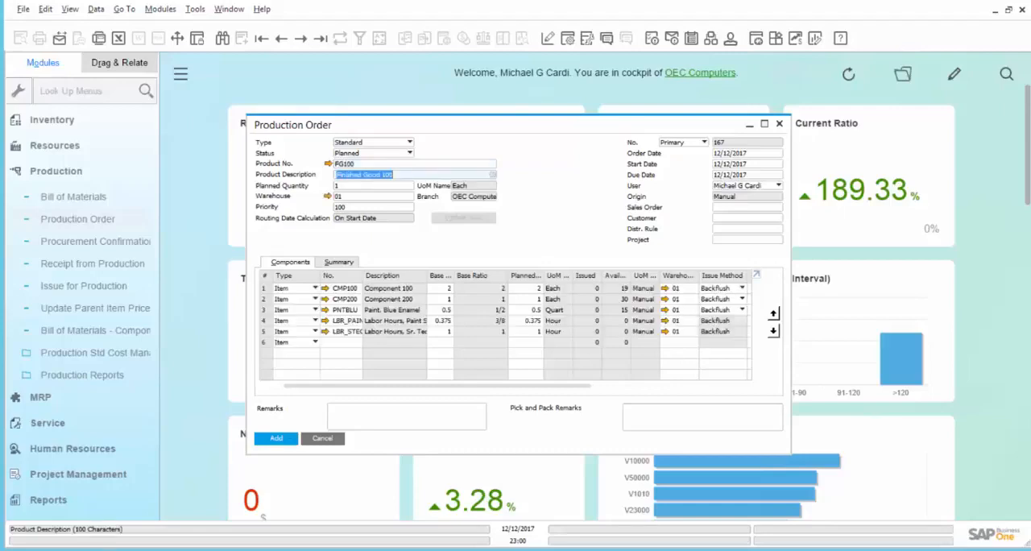
{"action": "mouse_move", "coordinate": [507, 209]}
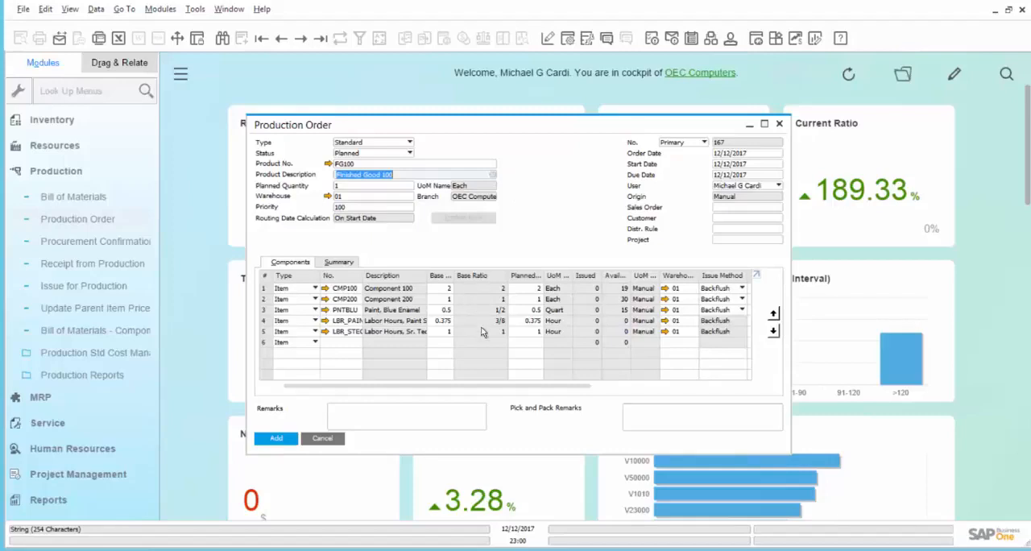
{"action": "mouse_move", "coordinate": [628, 432]}
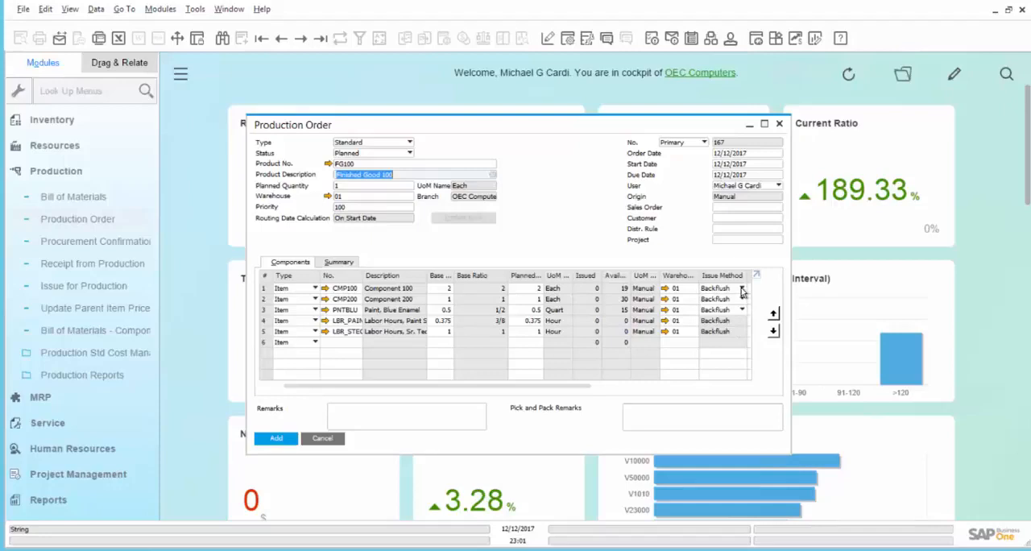
{"action": "mouse_move", "coordinate": [743, 304]}
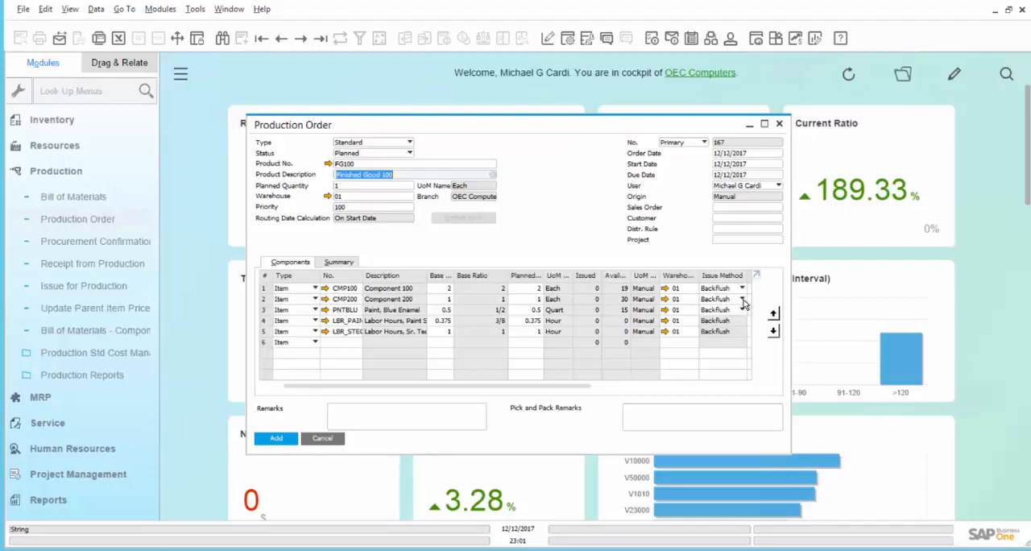
Step: Set the issue method of row 2, CMP200, to Manual instead of Backflush
{"action": "left_click", "coordinate": [741, 309]}
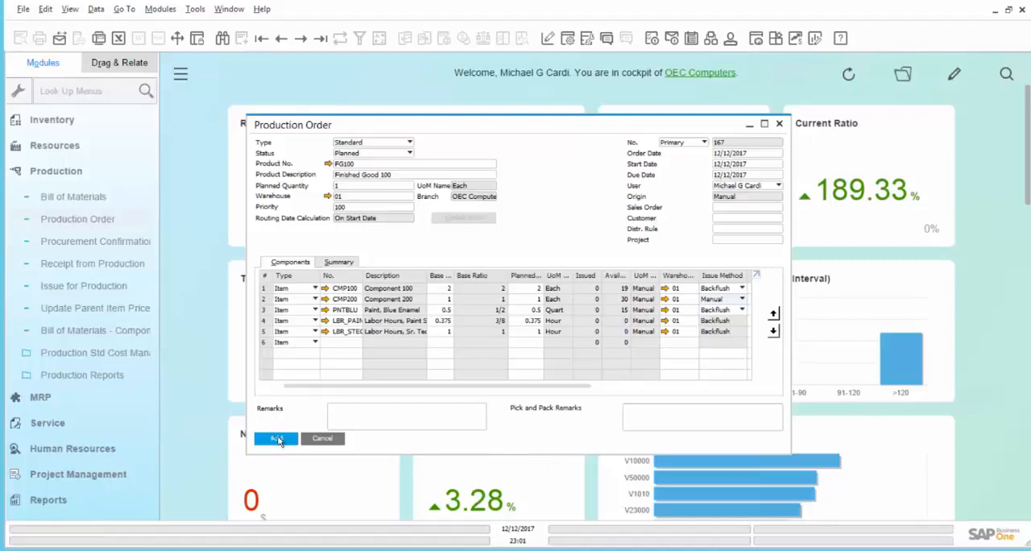
Step: Add the production order for FG100, saving it as order 167
{"action": "left_click", "coordinate": [276, 438]}
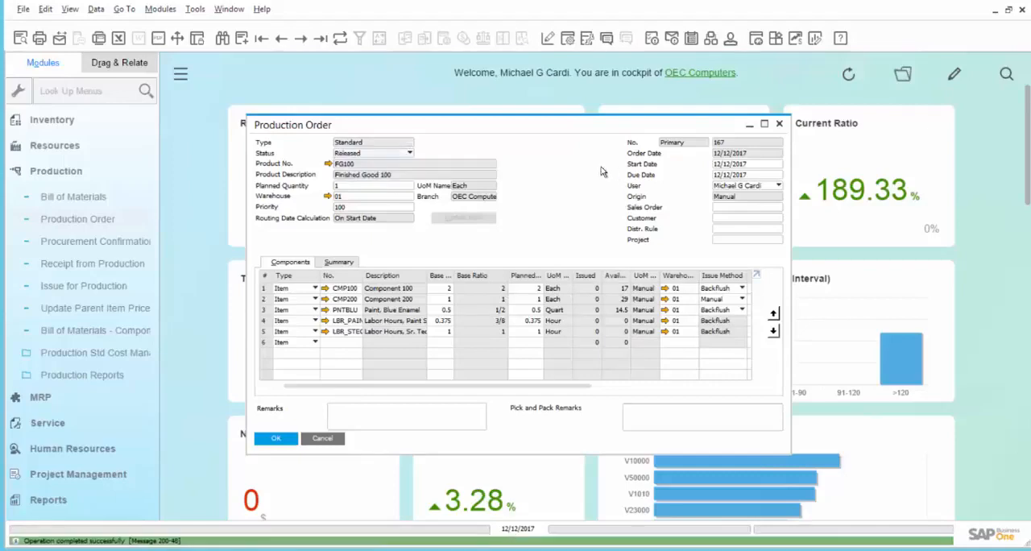
{"action": "mouse_move", "coordinate": [561, 215]}
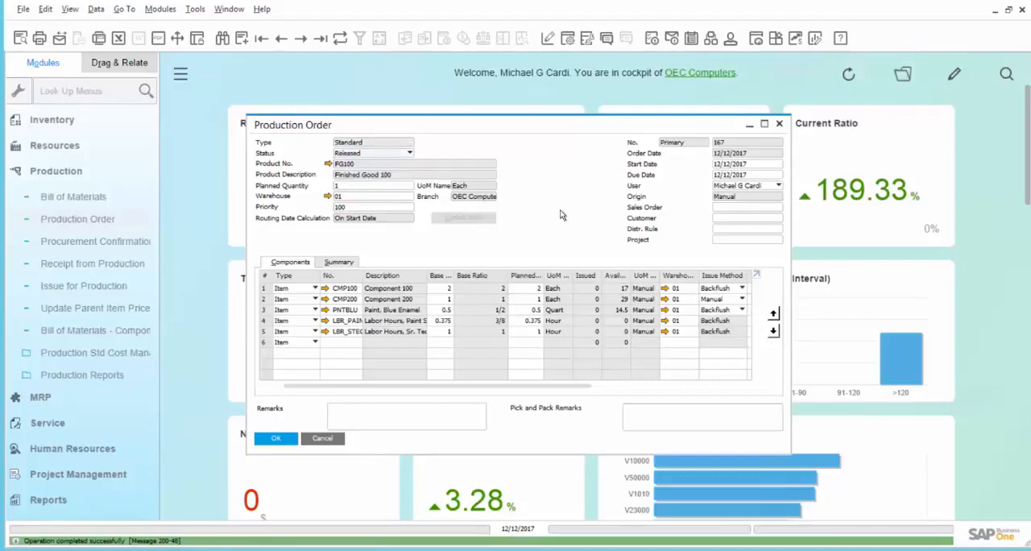
{"action": "mouse_move", "coordinate": [567, 232]}
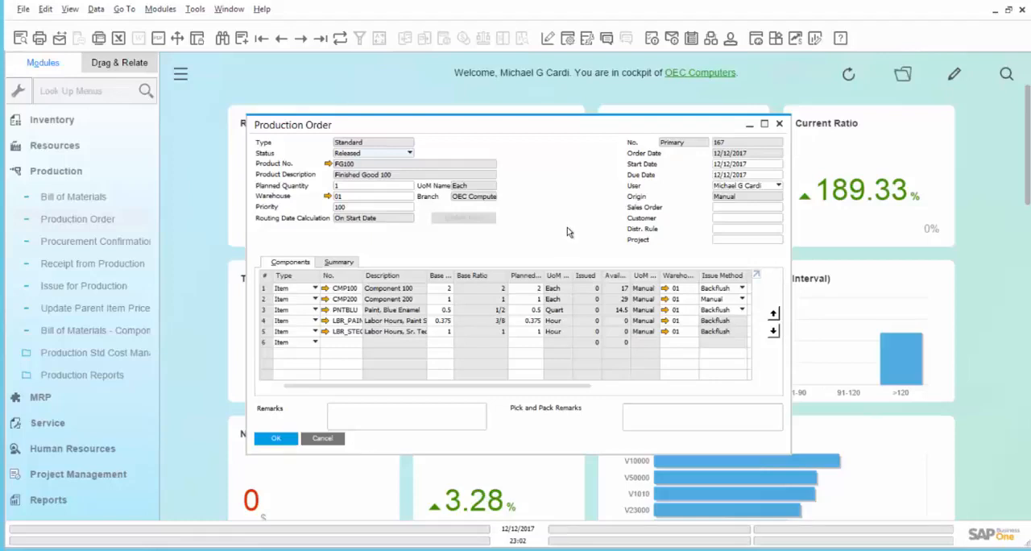
{"action": "mouse_move", "coordinate": [553, 227]}
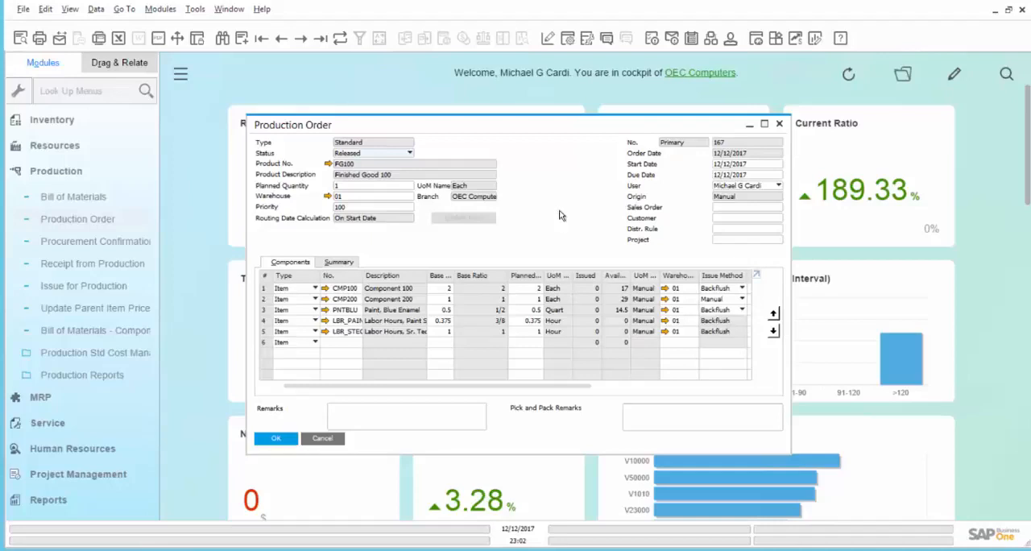
{"action": "mouse_move", "coordinate": [550, 199]}
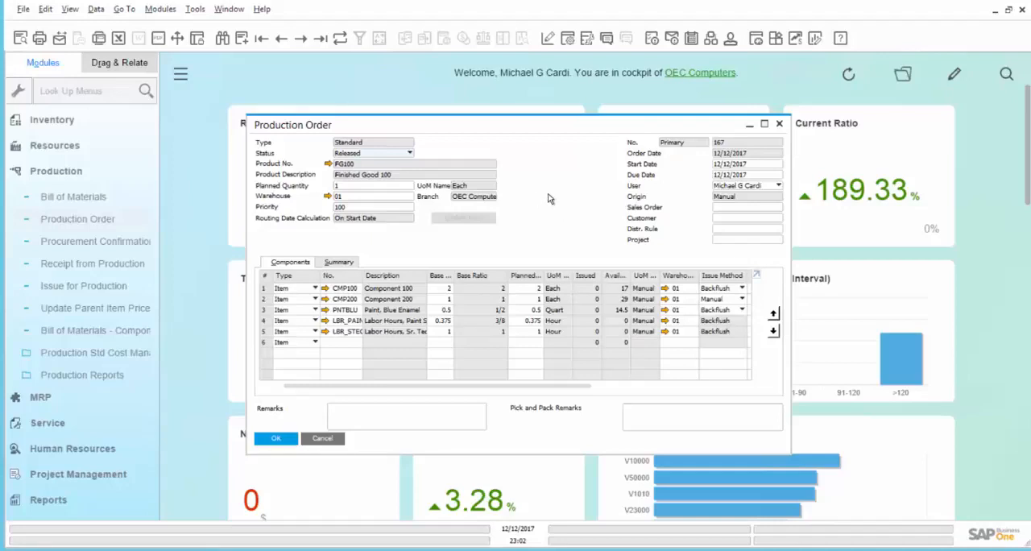
{"action": "right_click", "coordinate": [548, 209]}
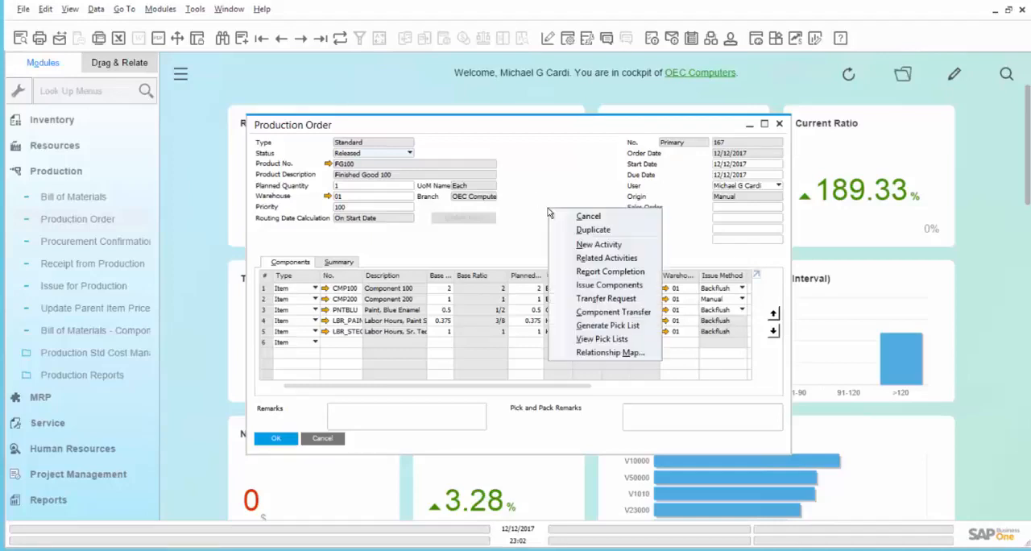
{"action": "mouse_move", "coordinate": [609, 285]}
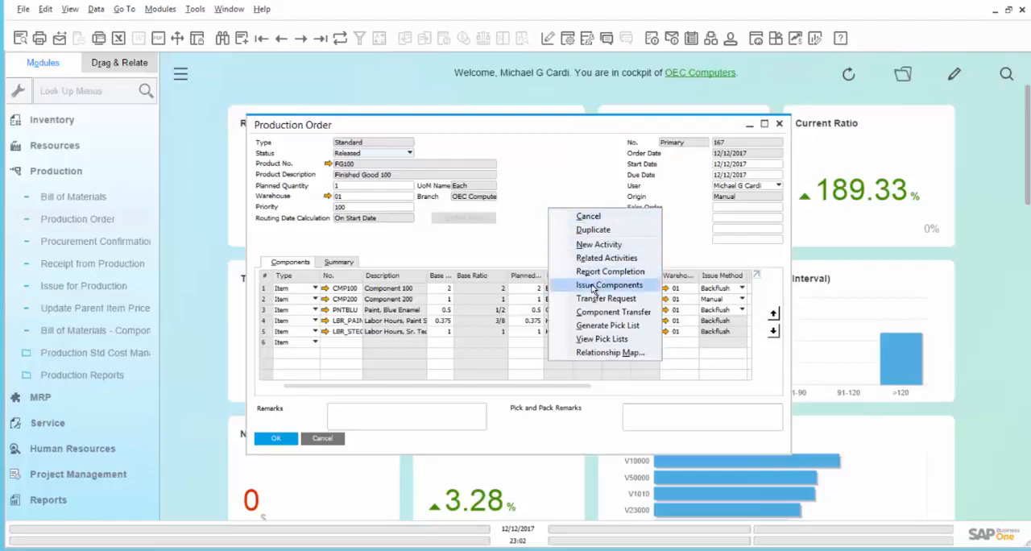
{"action": "left_click", "coordinate": [609, 284]}
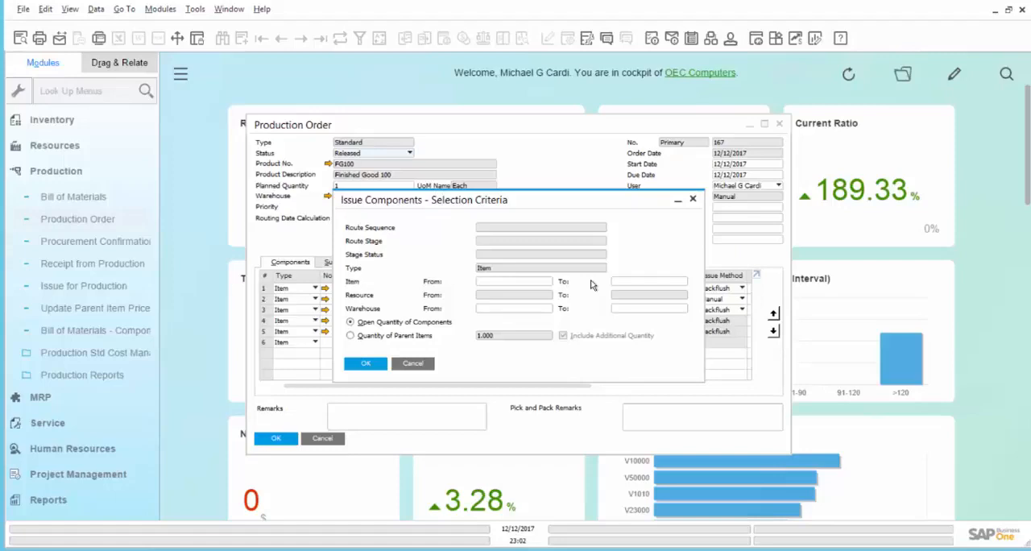
{"action": "left_click", "coordinate": [365, 363]}
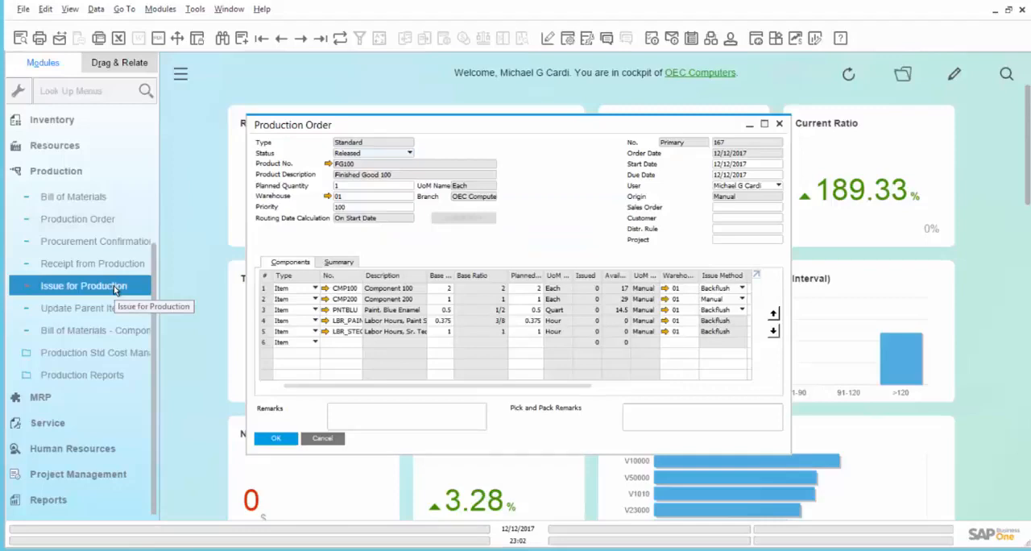
Step: Start Issue for Production document 12, maximised, with the first Order No. cell active
{"action": "left_click", "coordinate": [84, 285]}
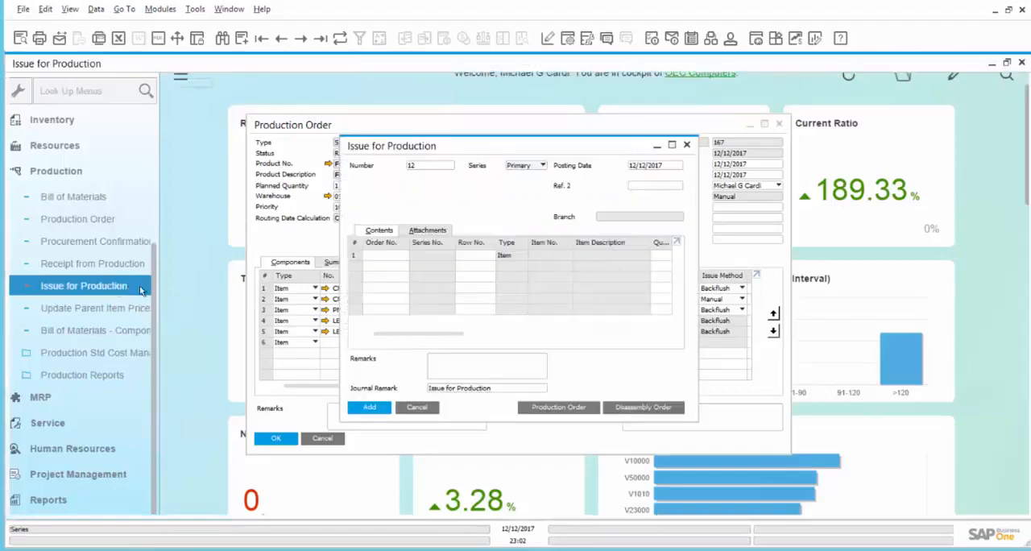
{"action": "left_click", "coordinate": [671, 146]}
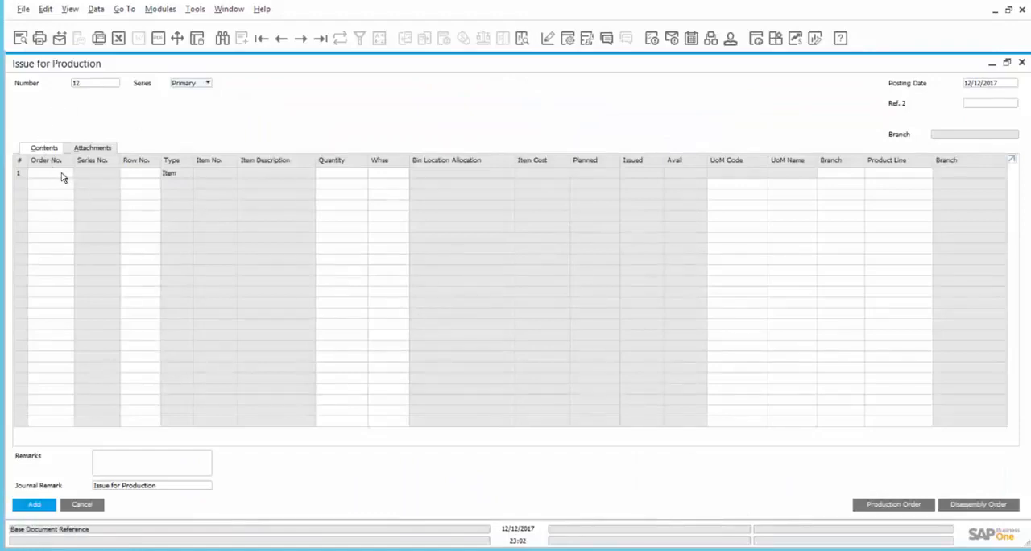
{"action": "left_click", "coordinate": [49, 172]}
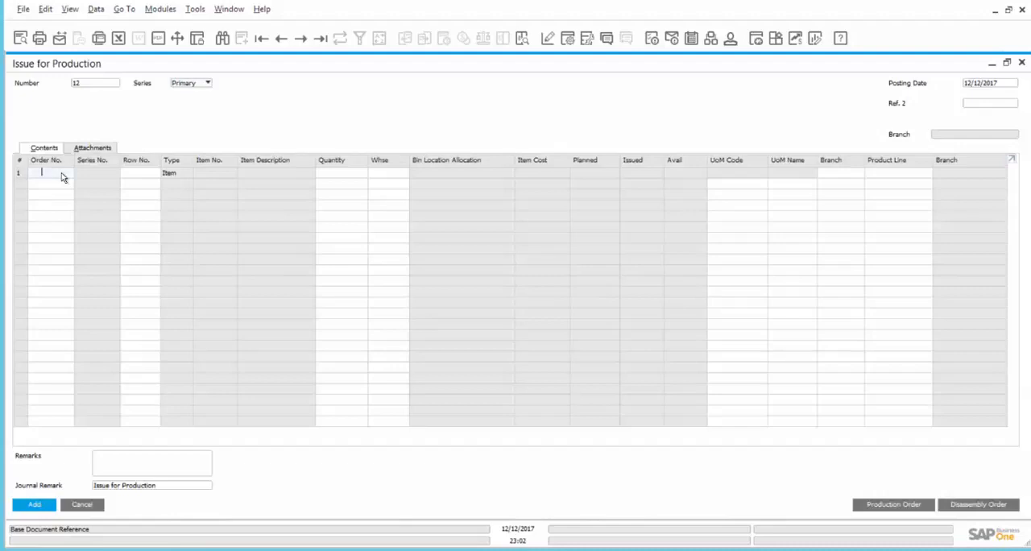
{"action": "mouse_move", "coordinate": [173, 129]}
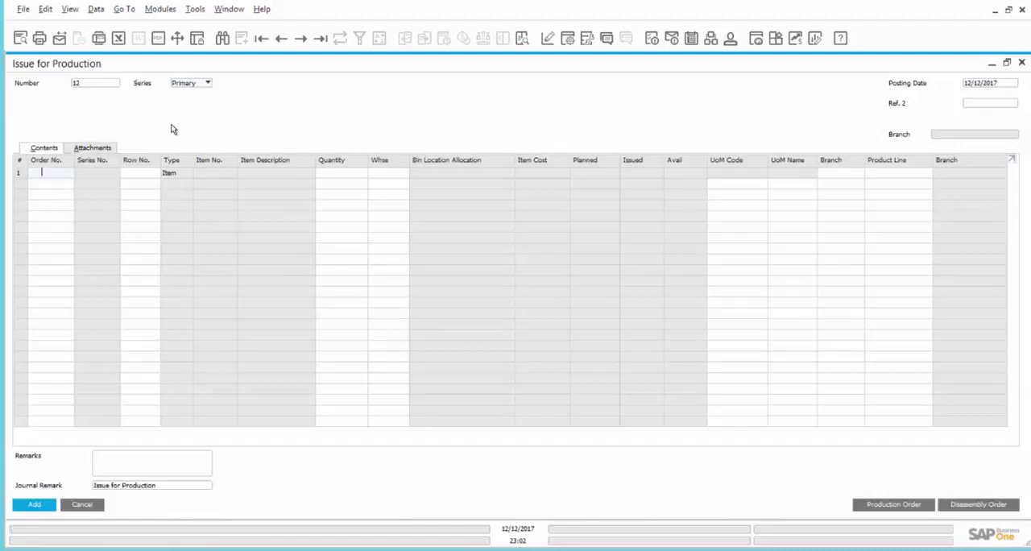
{"action": "mouse_move", "coordinate": [339, 120]}
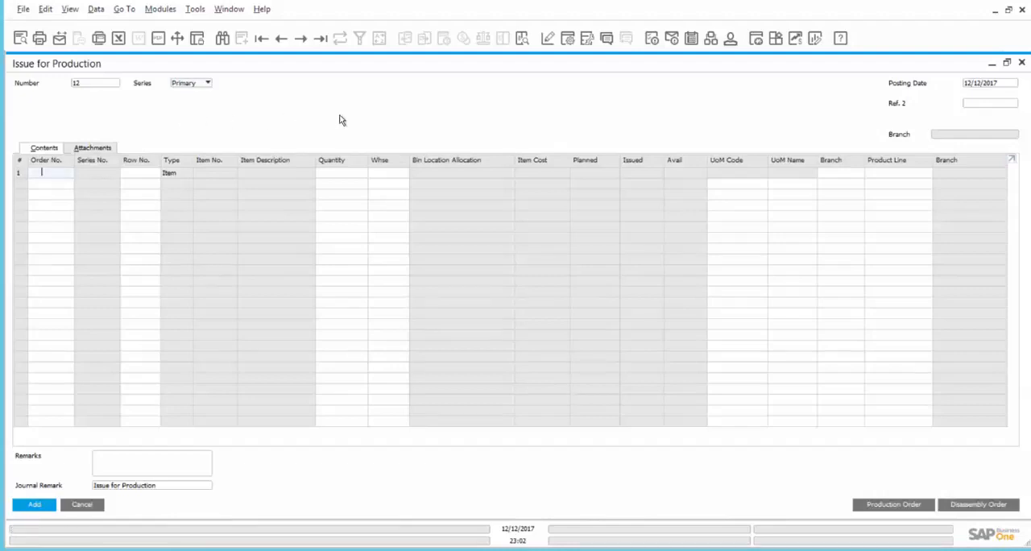
{"action": "mouse_move", "coordinate": [729, 163]}
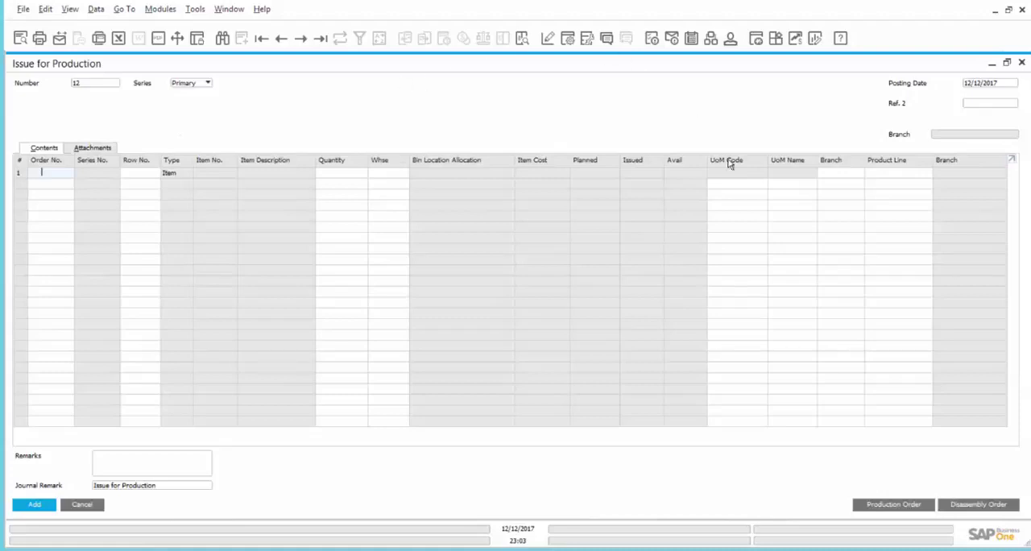
{"action": "mouse_move", "coordinate": [881, 511]}
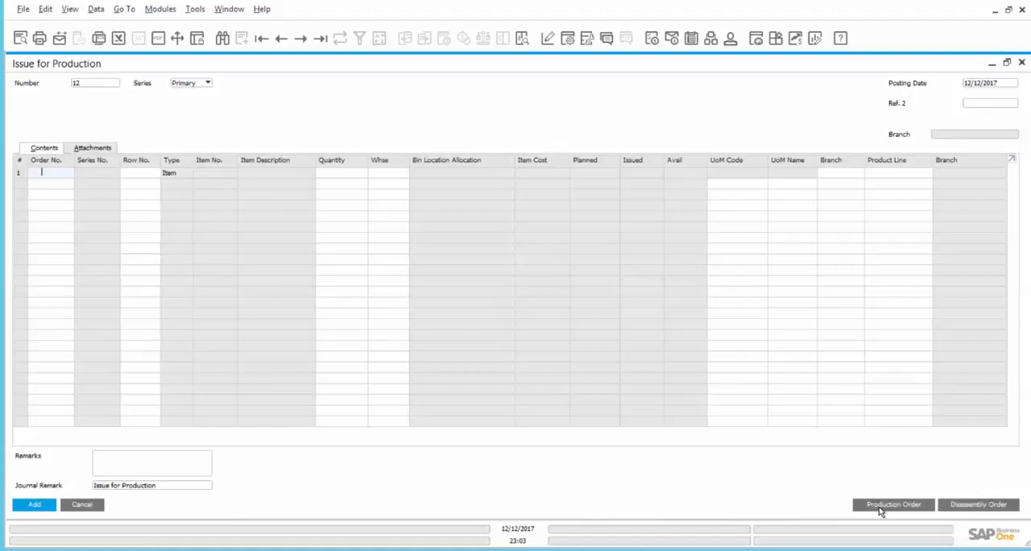
Step: Copy the Component 200 line from production order 167 into the issue document
{"action": "left_click", "coordinate": [892, 504]}
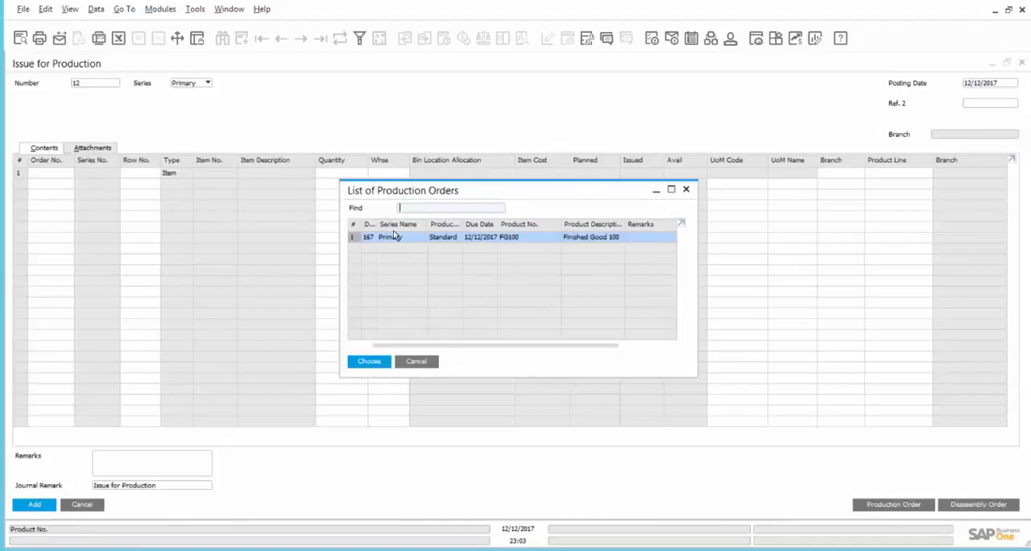
{"action": "mouse_move", "coordinate": [449, 440]}
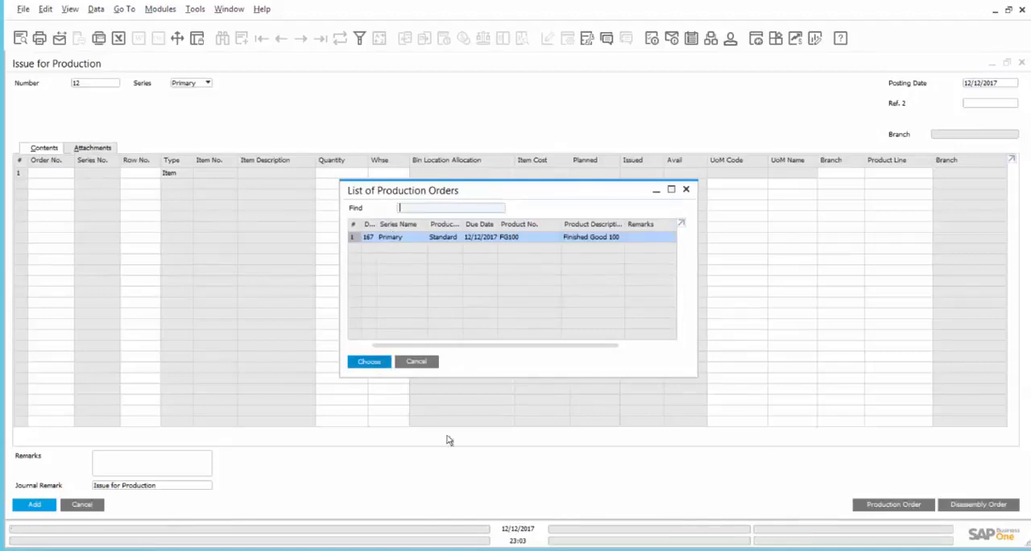
{"action": "left_click", "coordinate": [368, 361]}
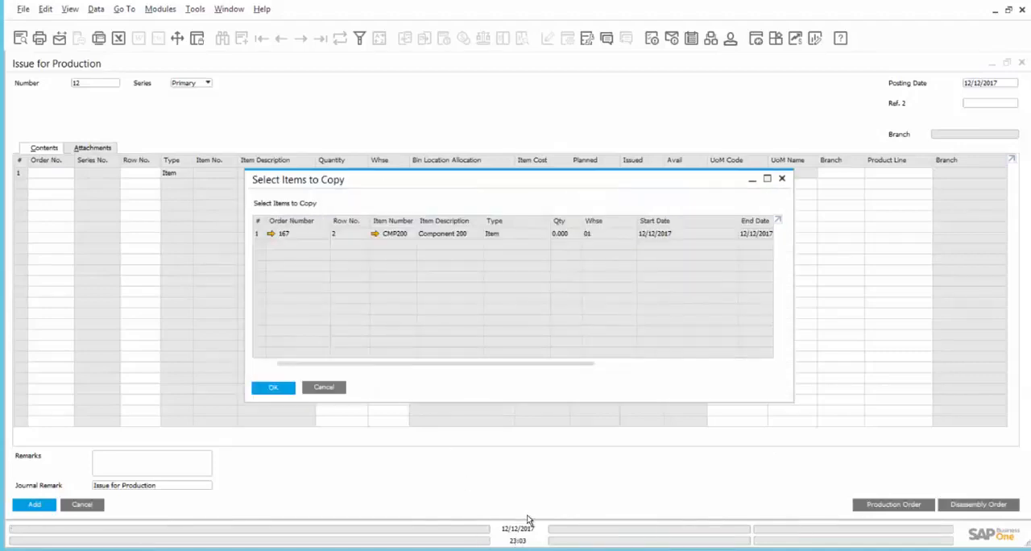
{"action": "mouse_move", "coordinate": [559, 494]}
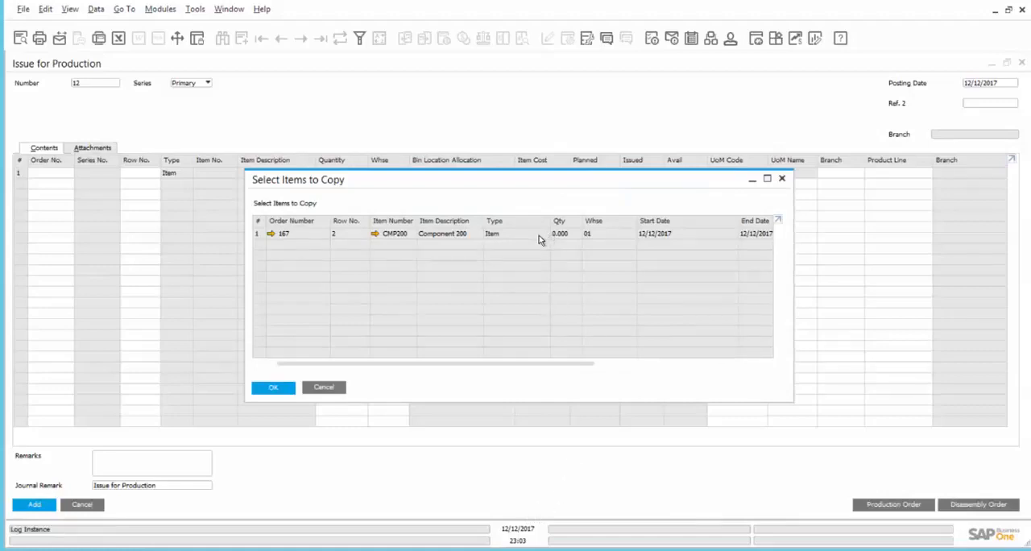
{"action": "mouse_move", "coordinate": [360, 244]}
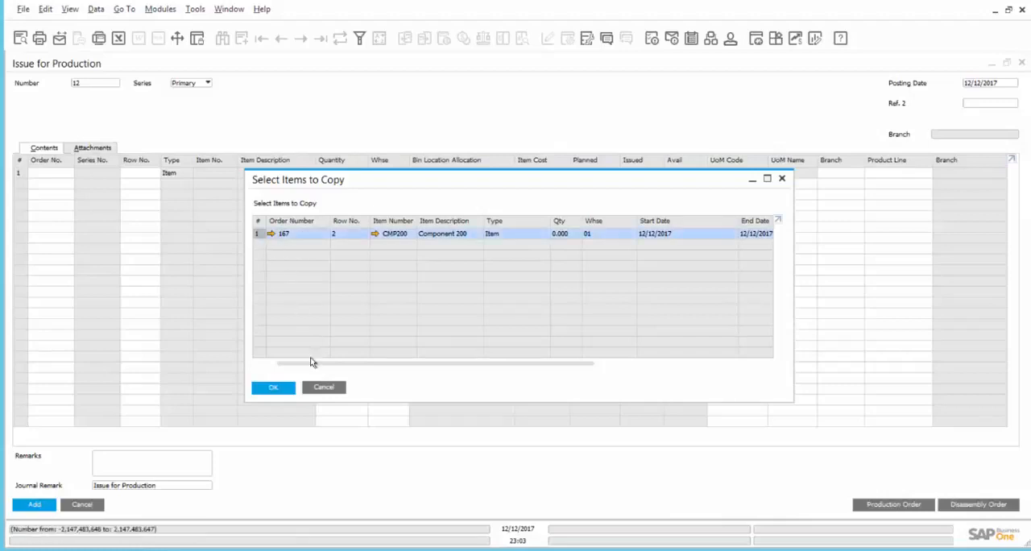
{"action": "left_click", "coordinate": [273, 388]}
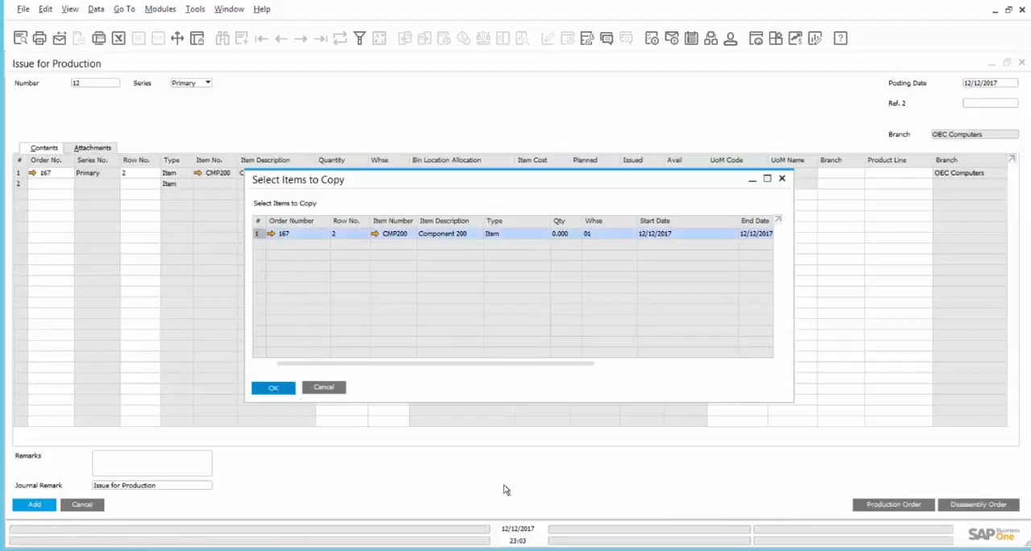
{"action": "left_click", "coordinate": [272, 387]}
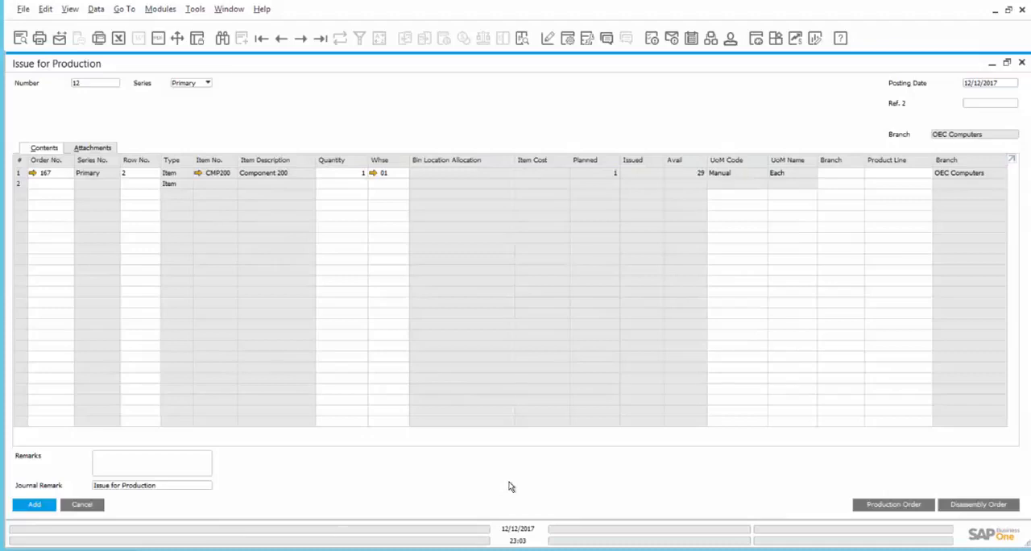
{"action": "mouse_move", "coordinate": [506, 486]}
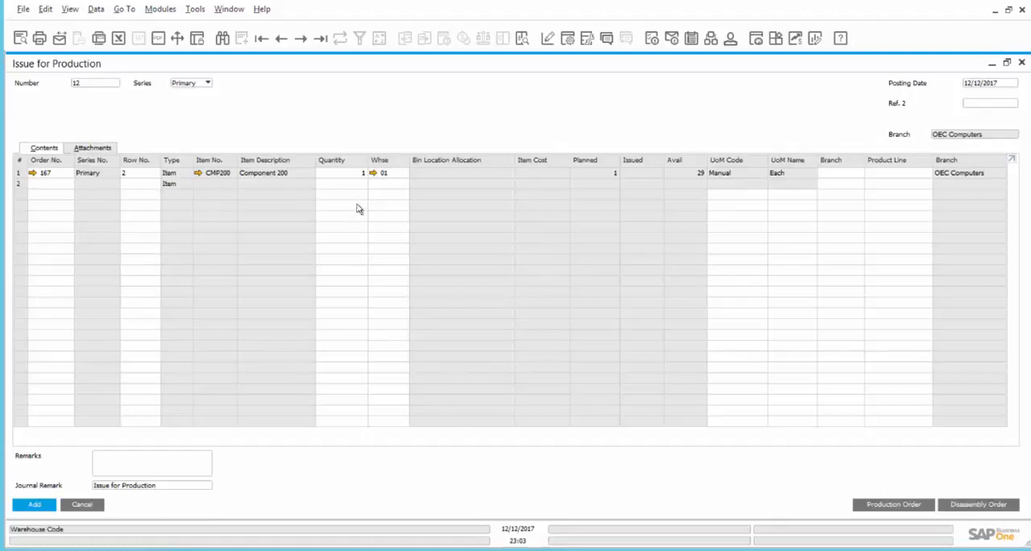
{"action": "mouse_move", "coordinate": [492, 482]}
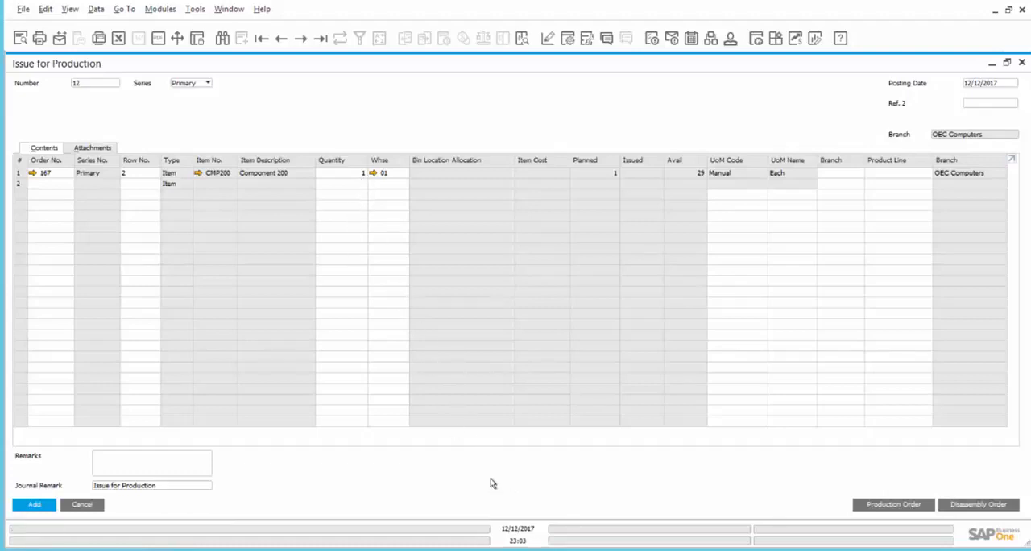
{"action": "mouse_move", "coordinate": [501, 488]}
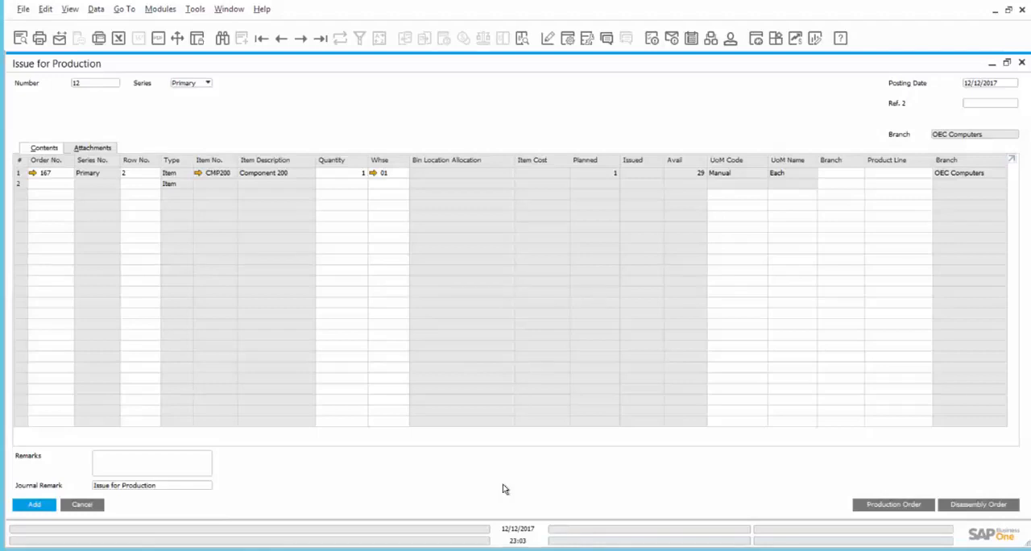
{"action": "mouse_move", "coordinate": [350, 173]}
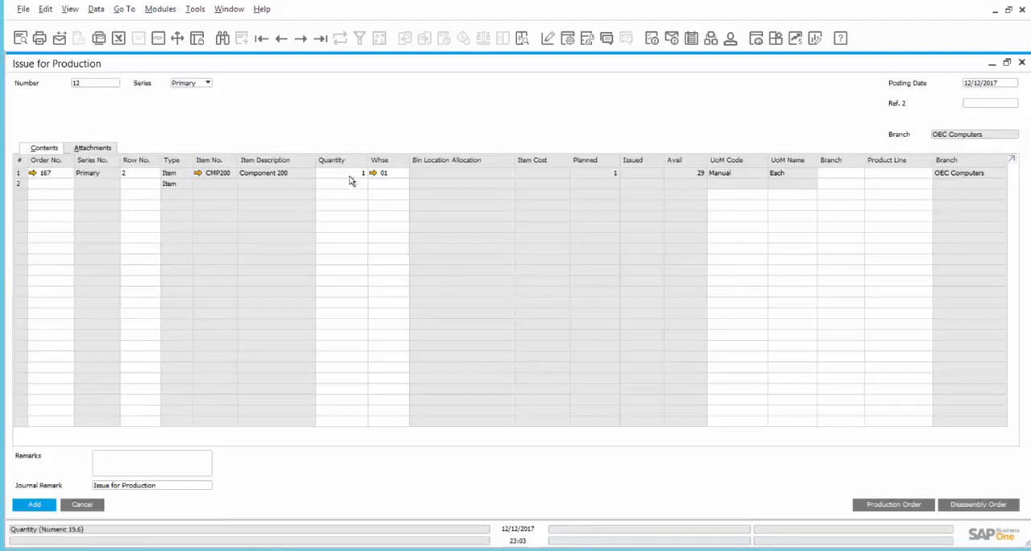
{"action": "mouse_move", "coordinate": [113, 395]}
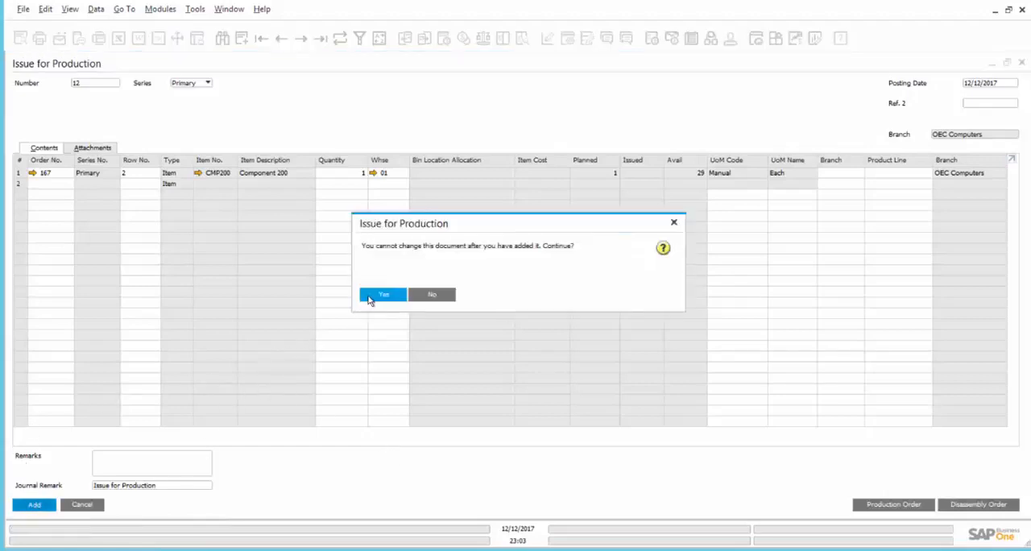
Step: Confirm adding Issue for Production 12 for Component 200 of order 167
{"action": "left_click", "coordinate": [383, 294]}
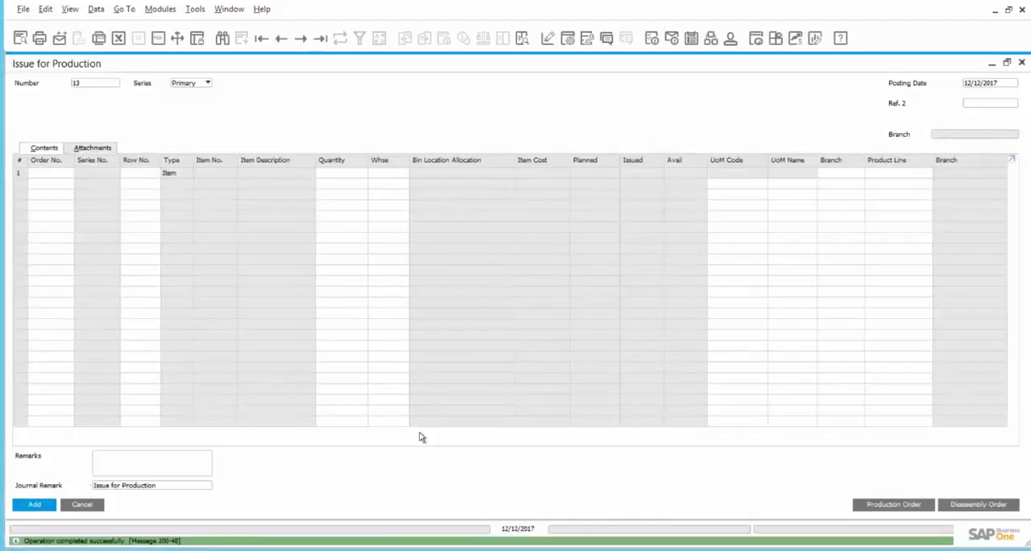
{"action": "mouse_move", "coordinate": [299, 62]}
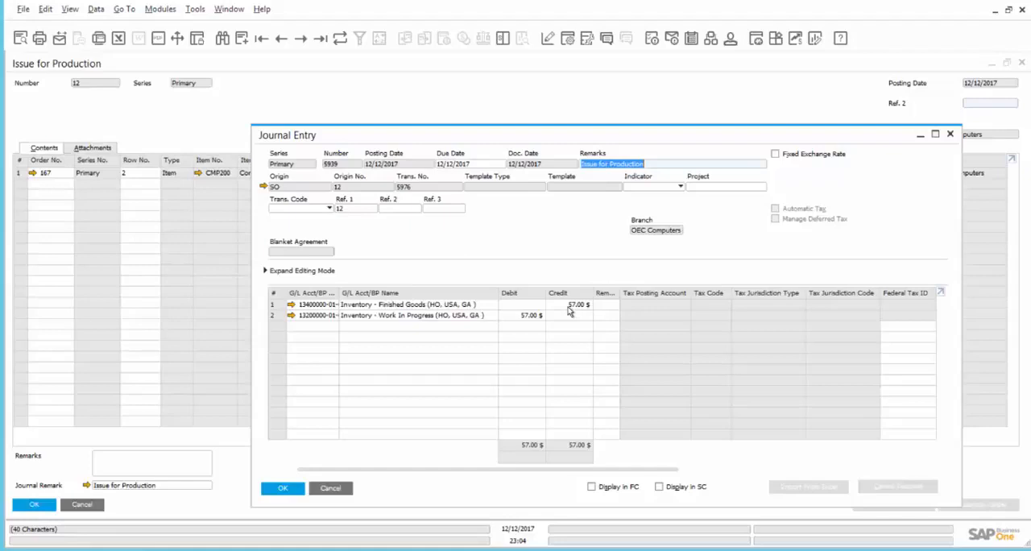
{"action": "mouse_move", "coordinate": [552, 304]}
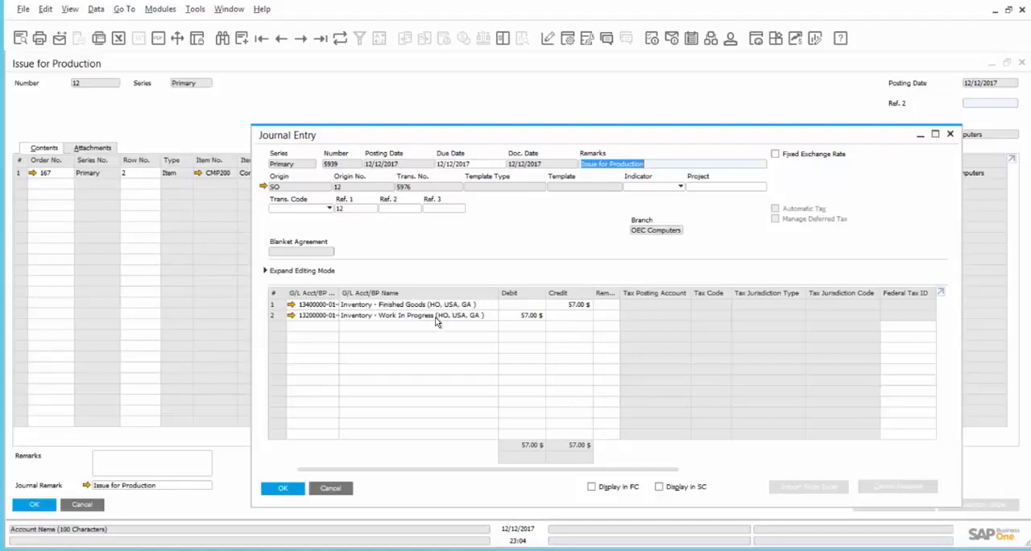
{"action": "mouse_move", "coordinate": [446, 321]}
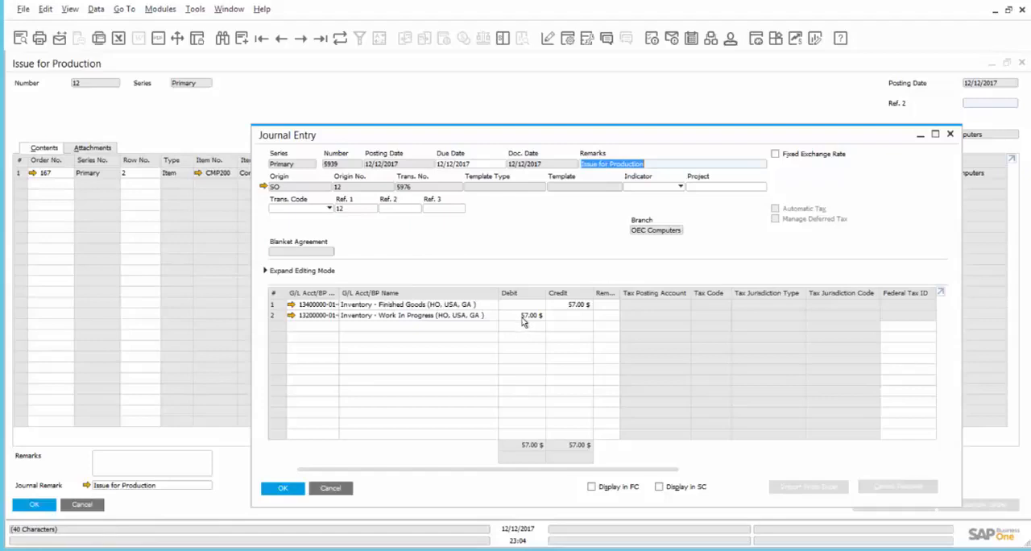
{"action": "mouse_move", "coordinate": [537, 345]}
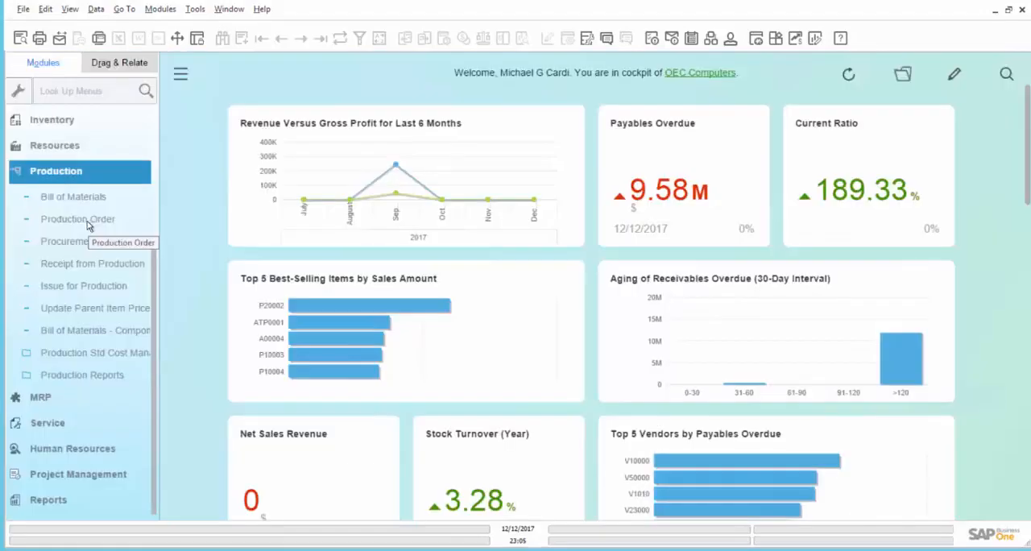
{"action": "left_click", "coordinate": [78, 218]}
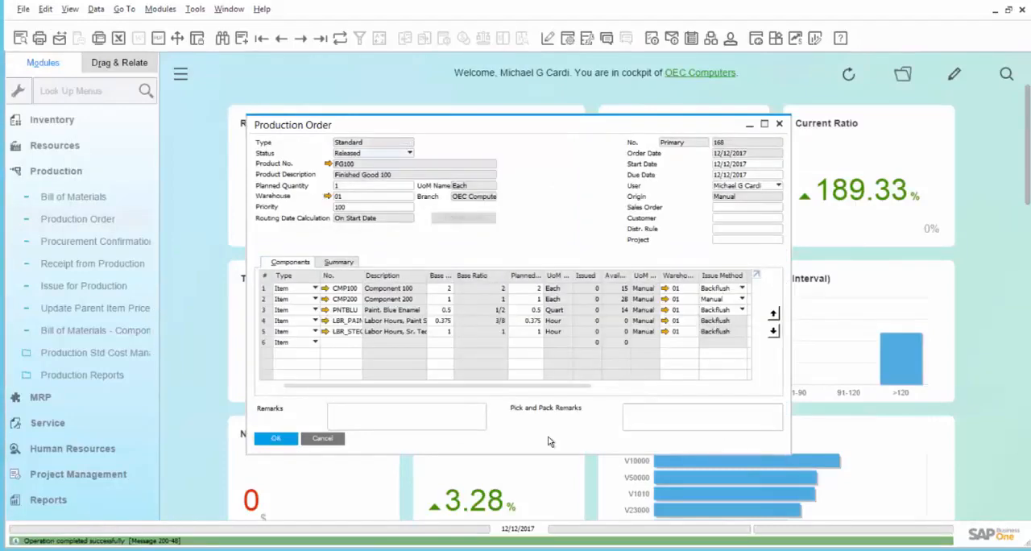
{"action": "mouse_move", "coordinate": [564, 441]}
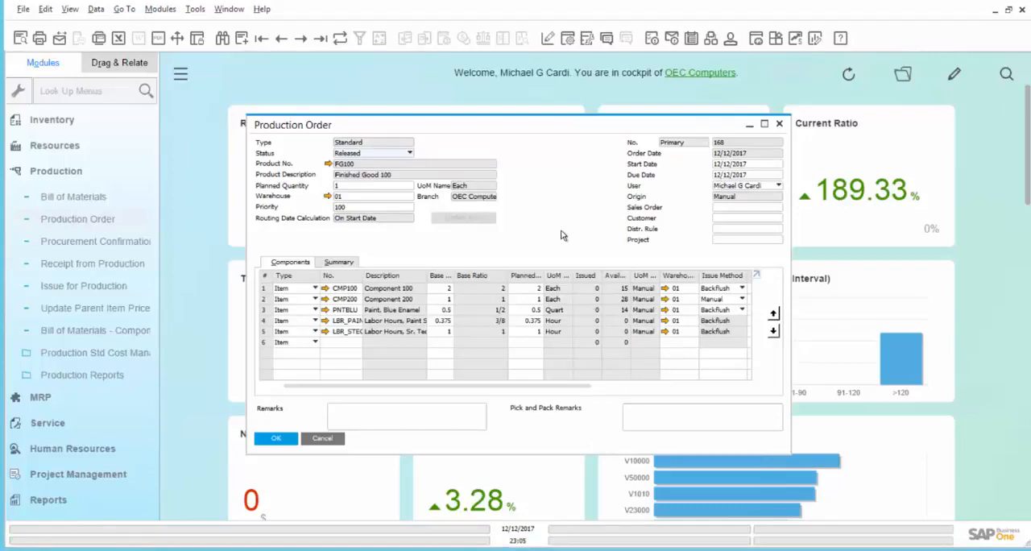
{"action": "mouse_move", "coordinate": [697, 144]}
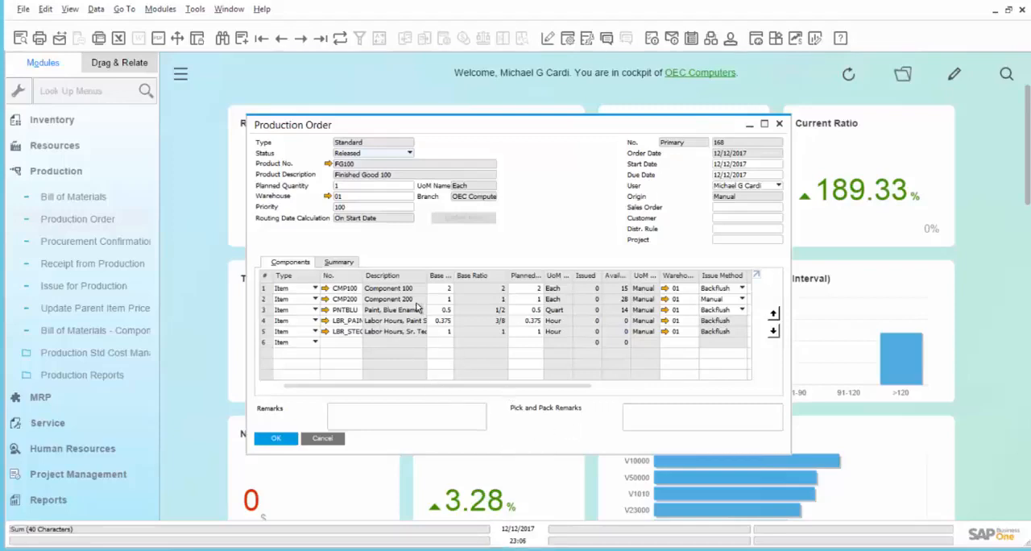
{"action": "mouse_move", "coordinate": [606, 428]}
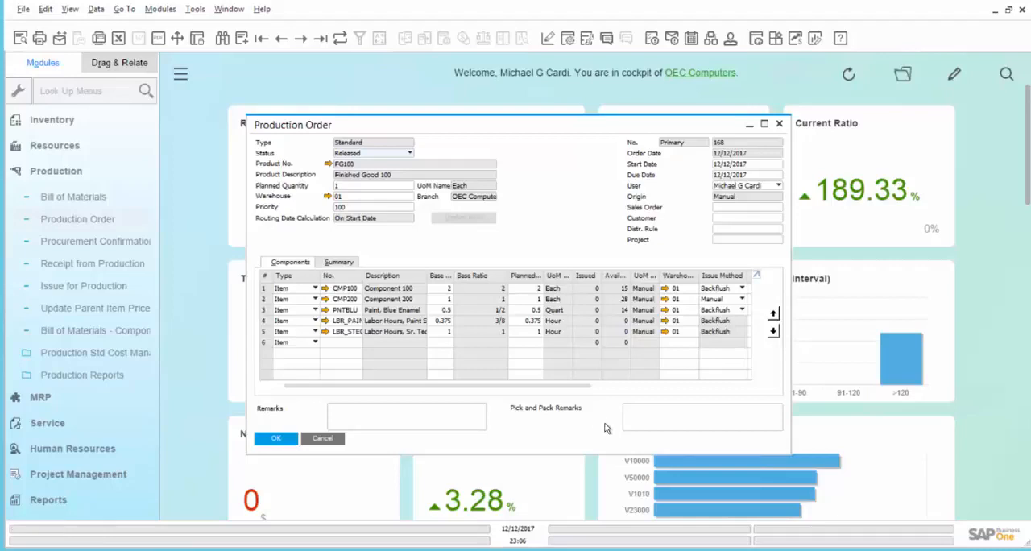
{"action": "mouse_move", "coordinate": [580, 438]}
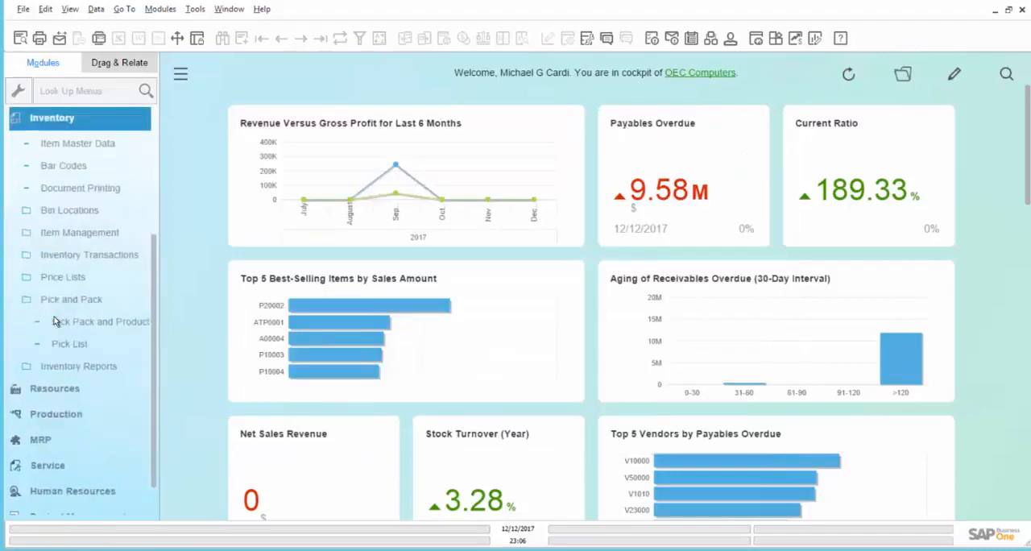
Step: List open production order lines, including order 168, in the Pick Pack and Production Manager
{"action": "left_click", "coordinate": [71, 299]}
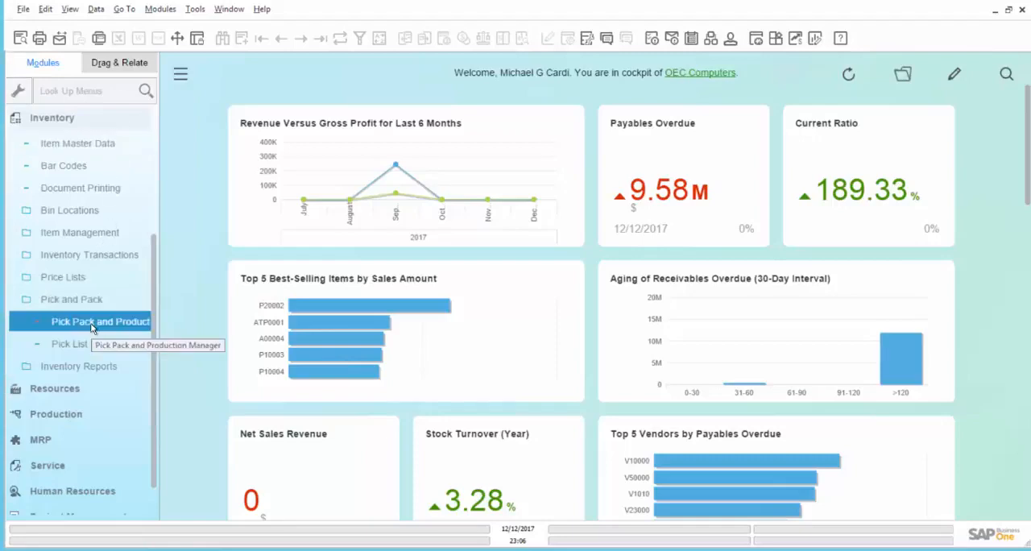
{"action": "left_click", "coordinate": [100, 322]}
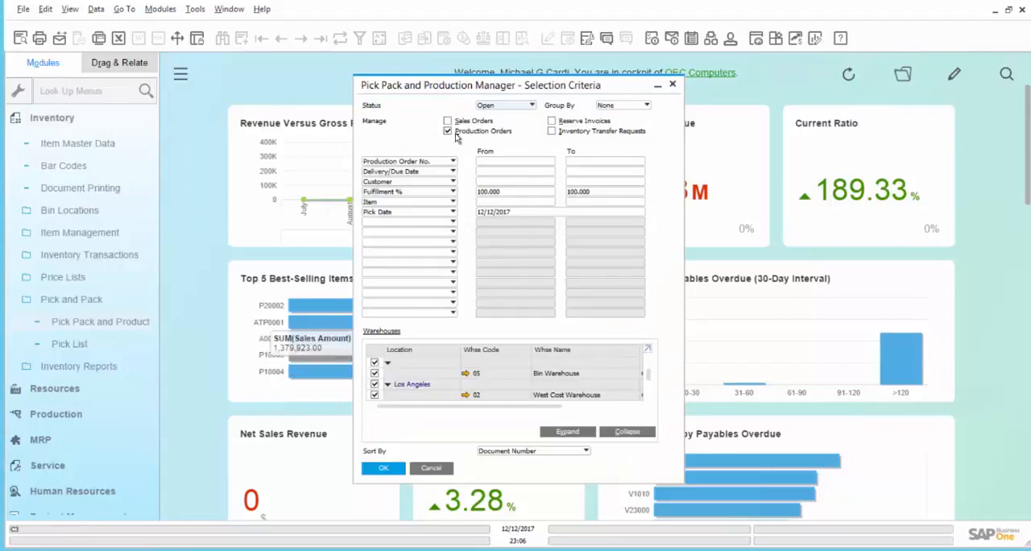
{"action": "left_click", "coordinate": [383, 468]}
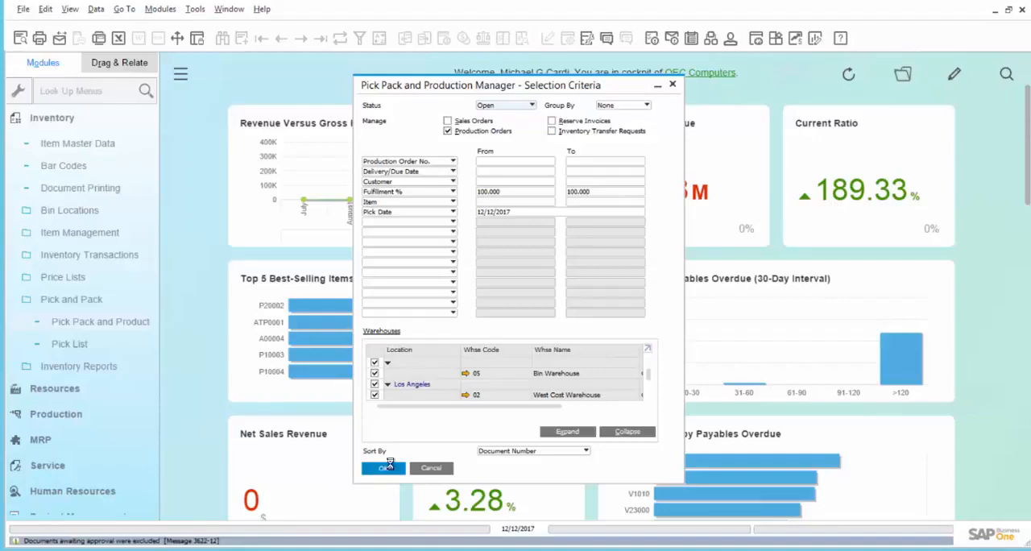
{"action": "left_click", "coordinate": [383, 468]}
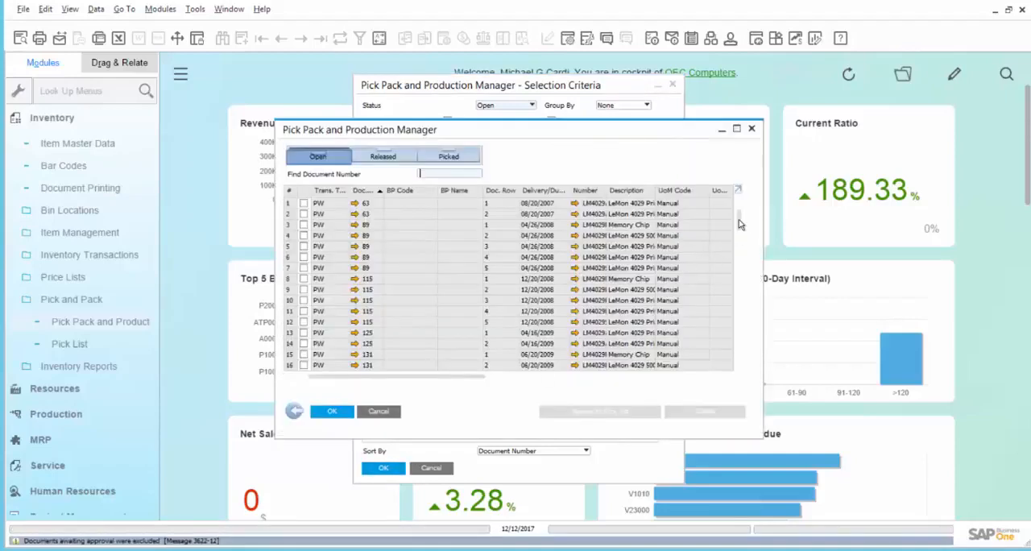
{"action": "scroll", "scroll_direction": "down", "scroll_amount": 3}
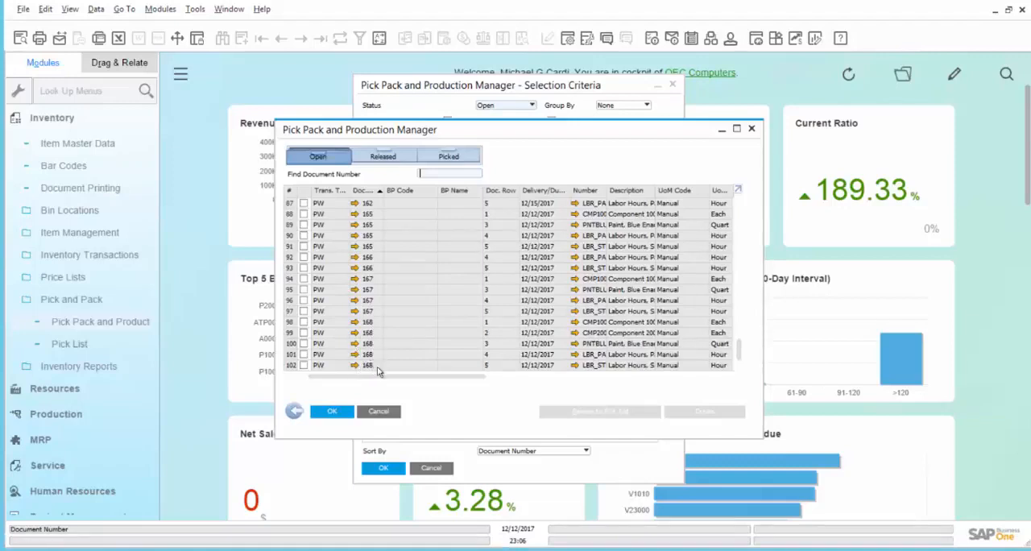
{"action": "mouse_move", "coordinate": [401, 379]}
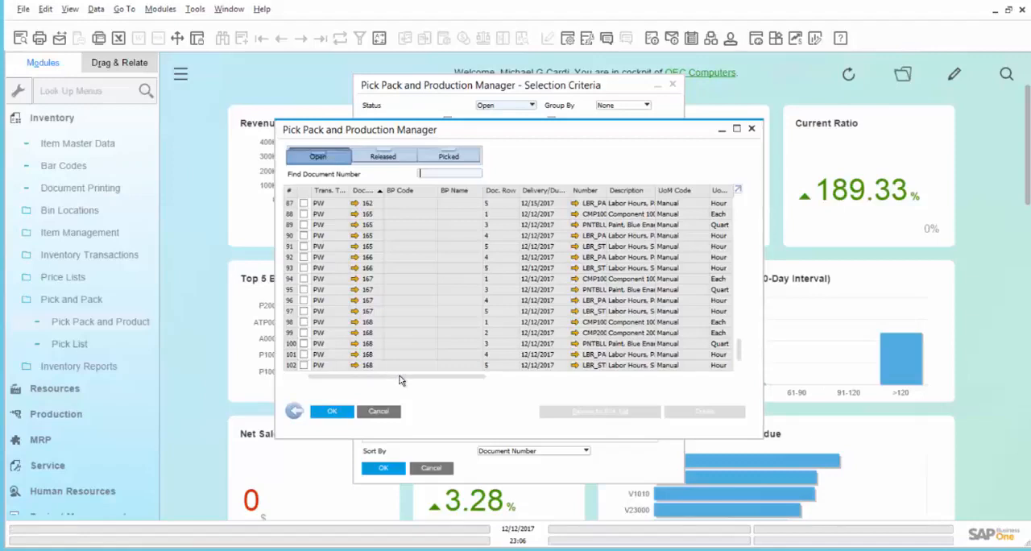
{"action": "mouse_move", "coordinate": [439, 381]}
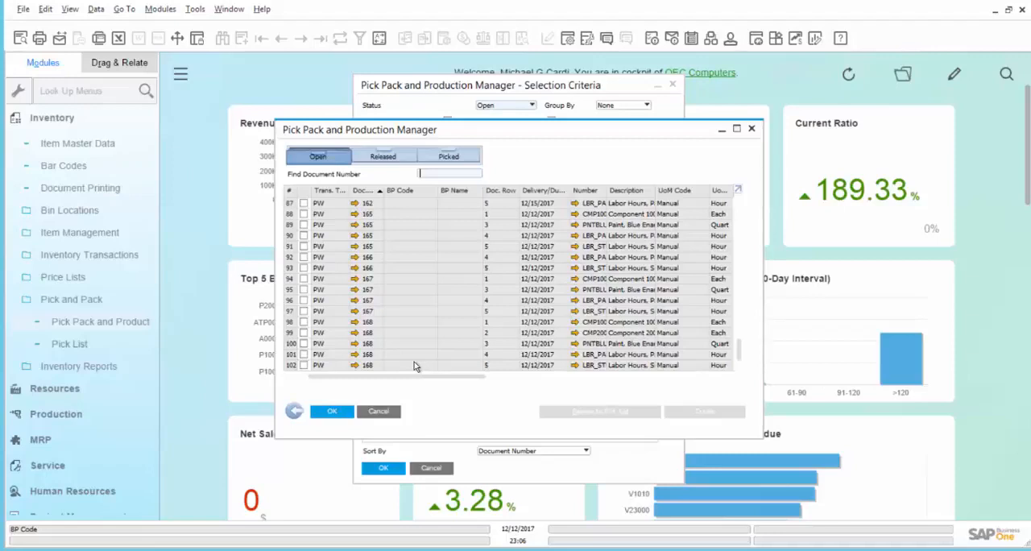
{"action": "mouse_move", "coordinate": [399, 342]}
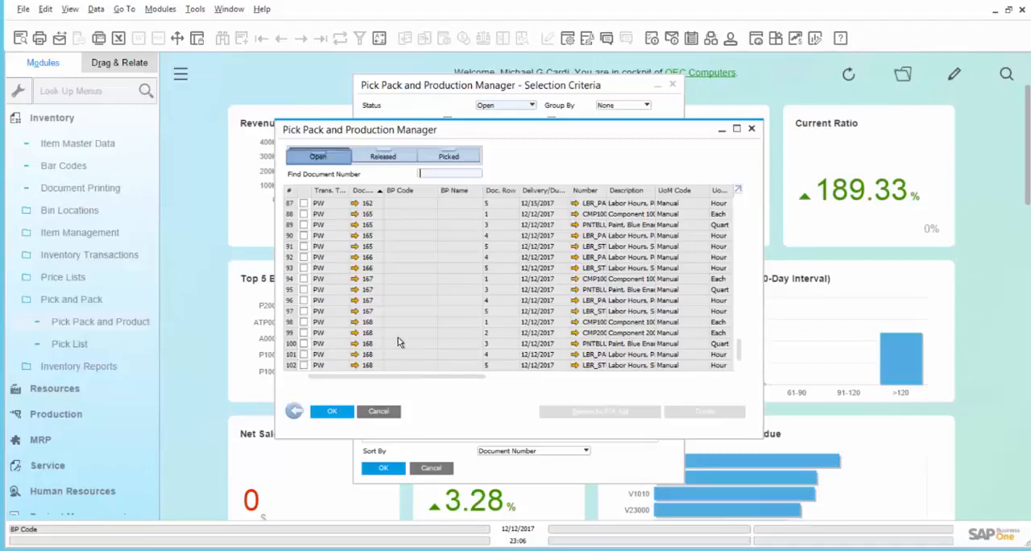
{"action": "mouse_move", "coordinate": [413, 345]}
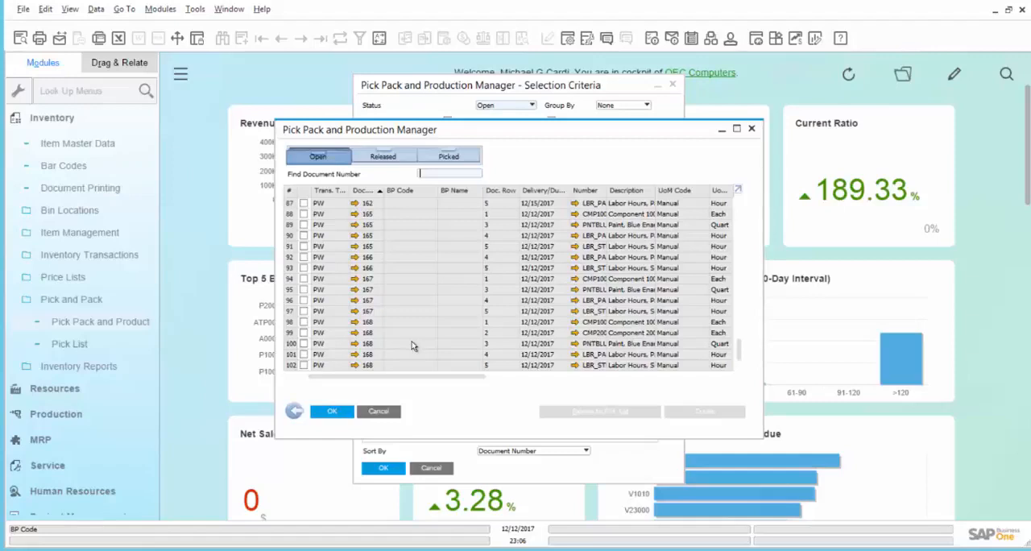
{"action": "mouse_move", "coordinate": [472, 401]}
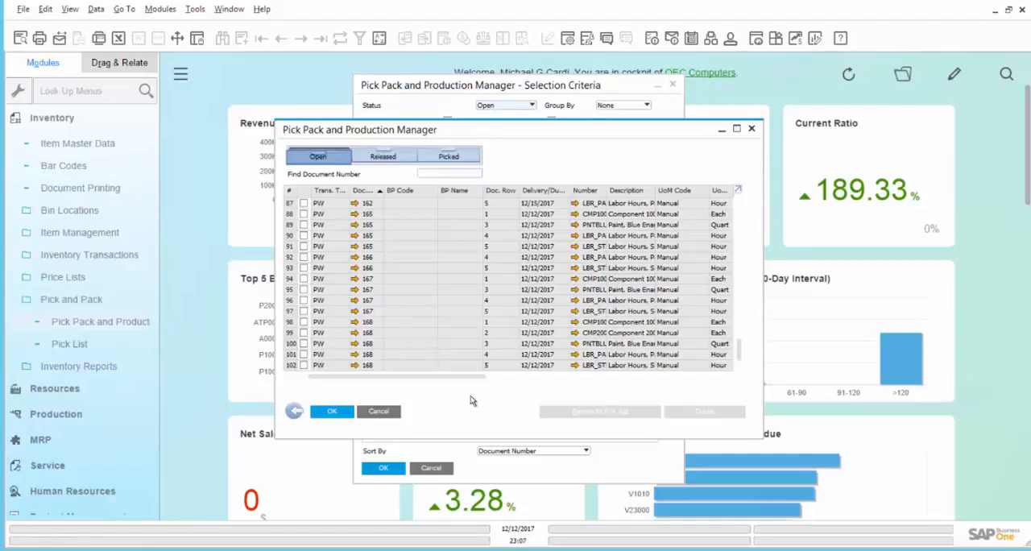
{"action": "mouse_move", "coordinate": [483, 411]}
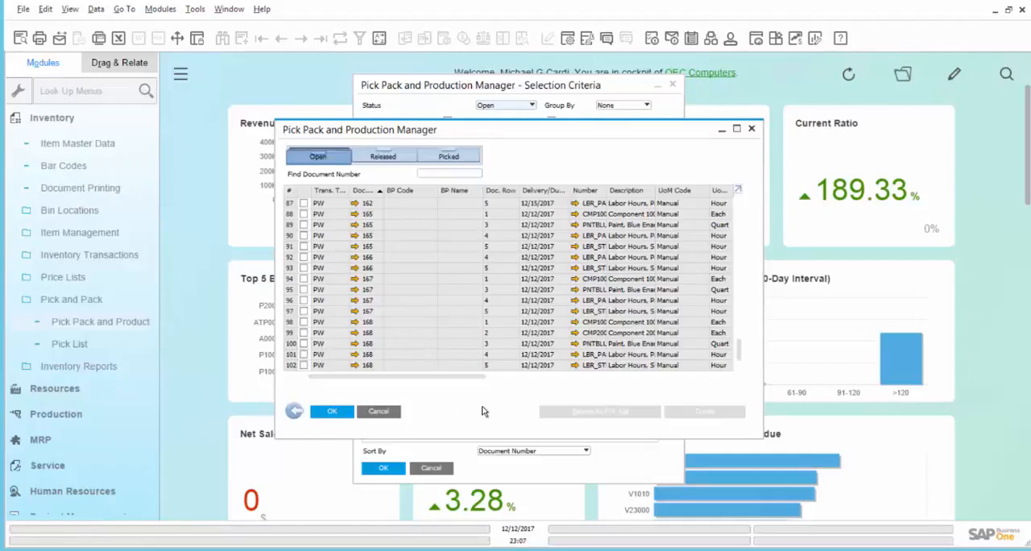
Step: Release order 168's marked component lines to a pick list via the wizard, then go to Pick List
{"action": "left_click", "coordinate": [303, 321]}
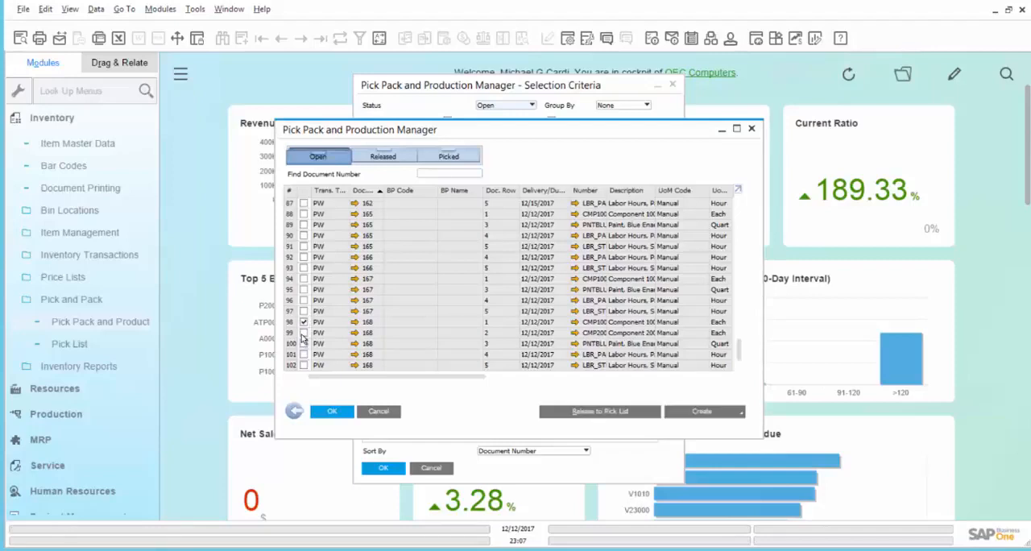
{"action": "left_click", "coordinate": [303, 333]}
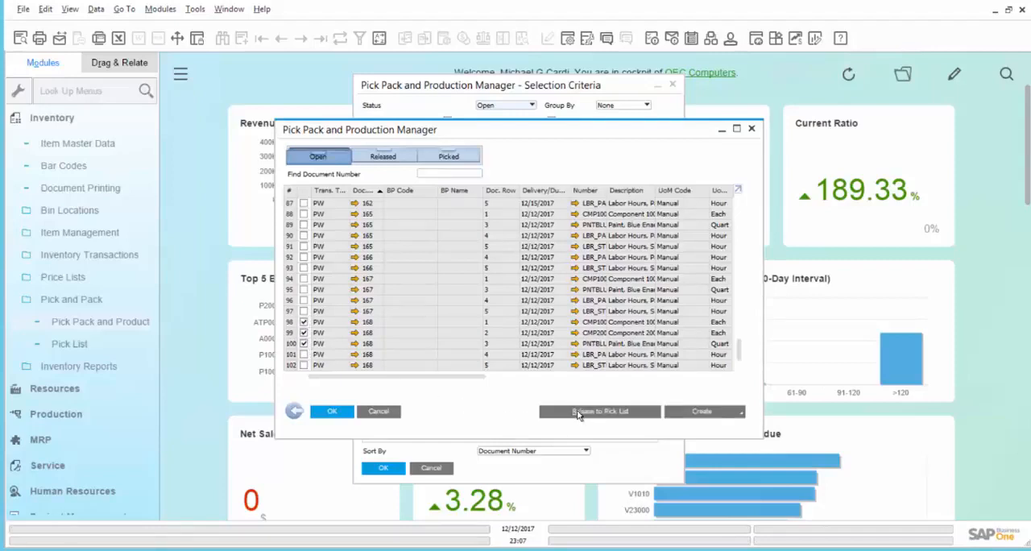
{"action": "left_click", "coordinate": [599, 412]}
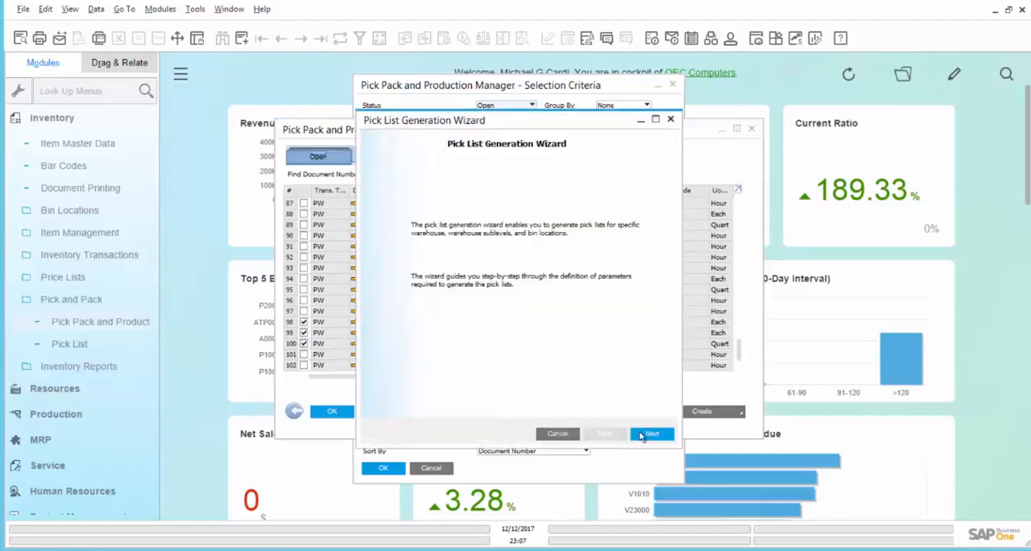
{"action": "left_click", "coordinate": [651, 434]}
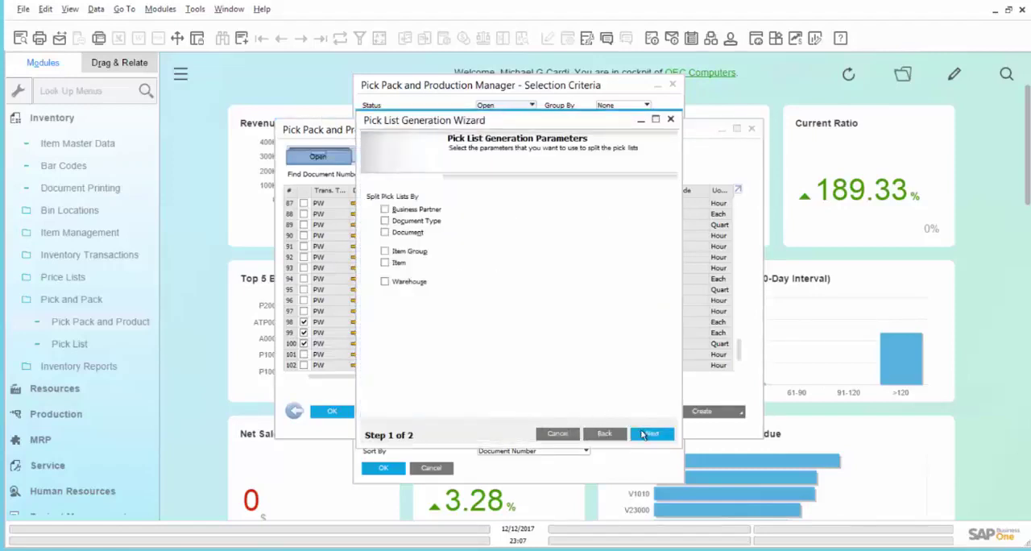
{"action": "left_click", "coordinate": [651, 433]}
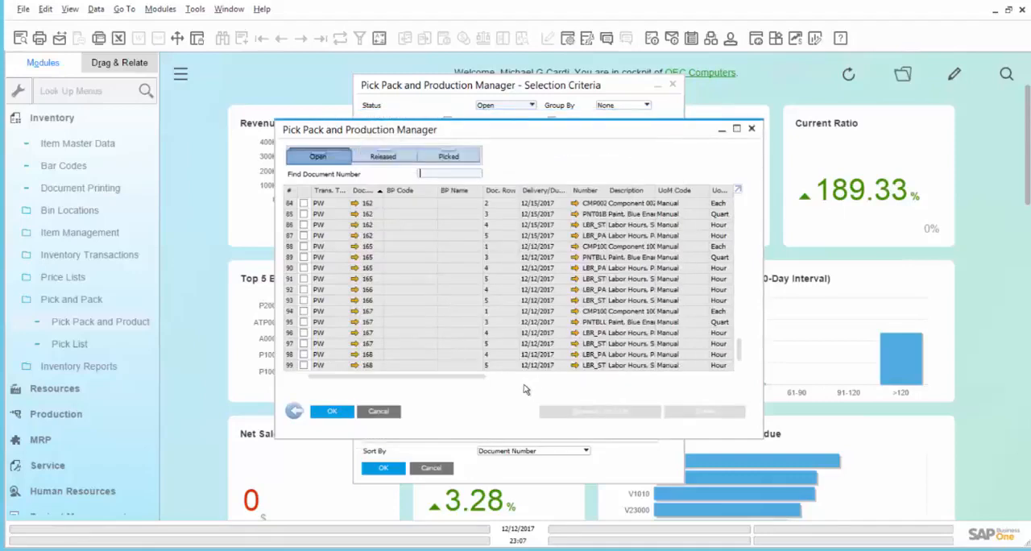
{"action": "left_click", "coordinate": [382, 155]}
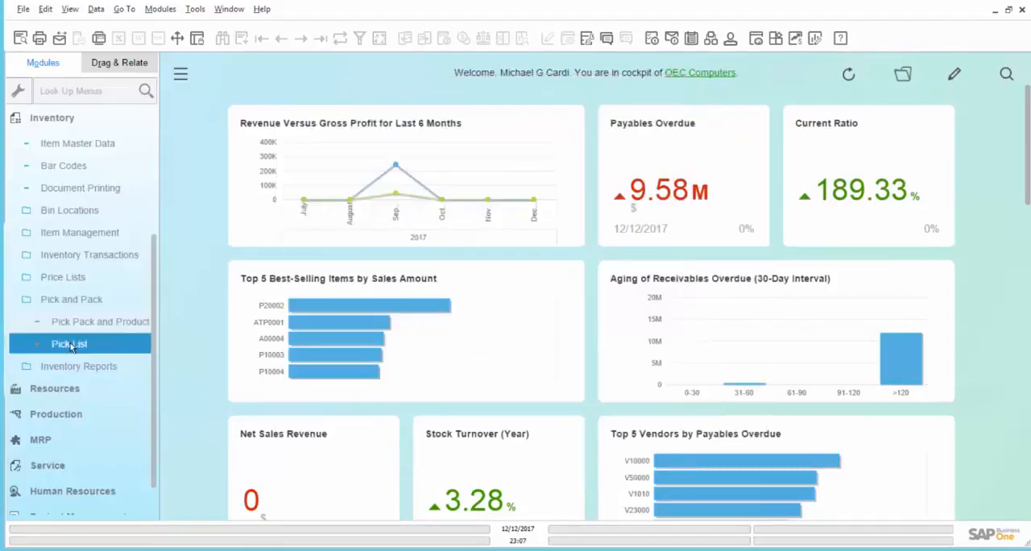
Step: Find pick list 8, mark all its lines picked and update it
{"action": "left_click", "coordinate": [69, 343]}
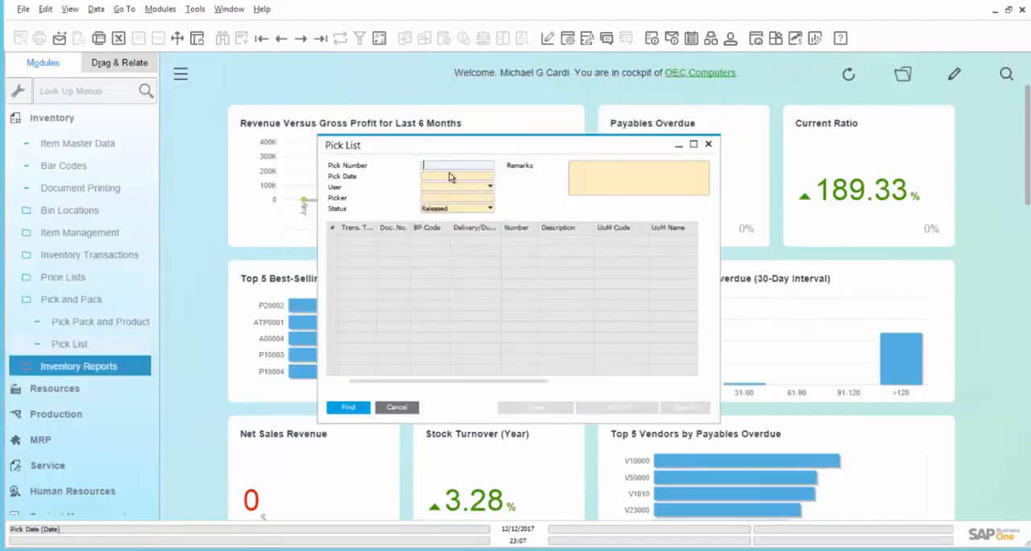
{"action": "type", "text": "8"}
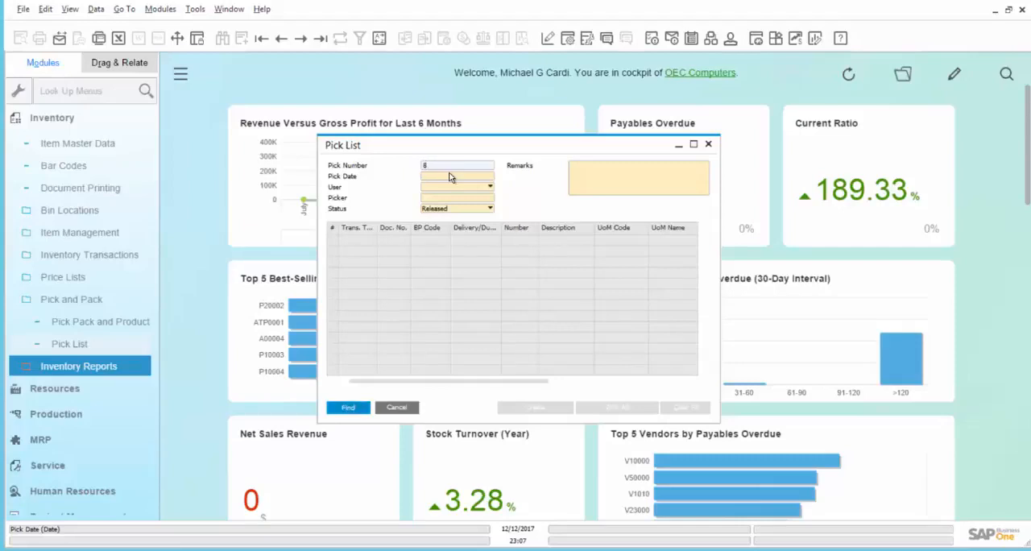
{"action": "left_click", "coordinate": [348, 406]}
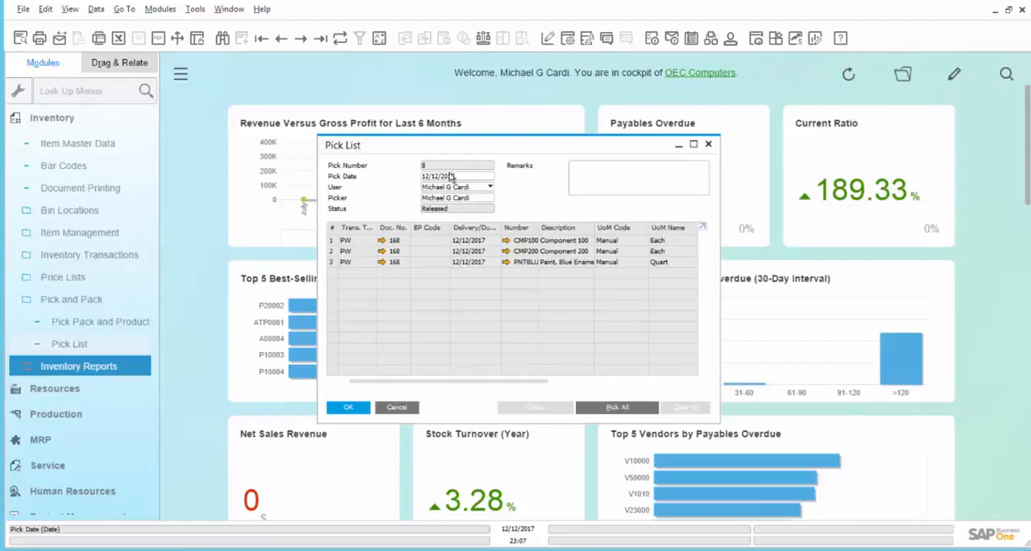
{"action": "mouse_move", "coordinate": [524, 225]}
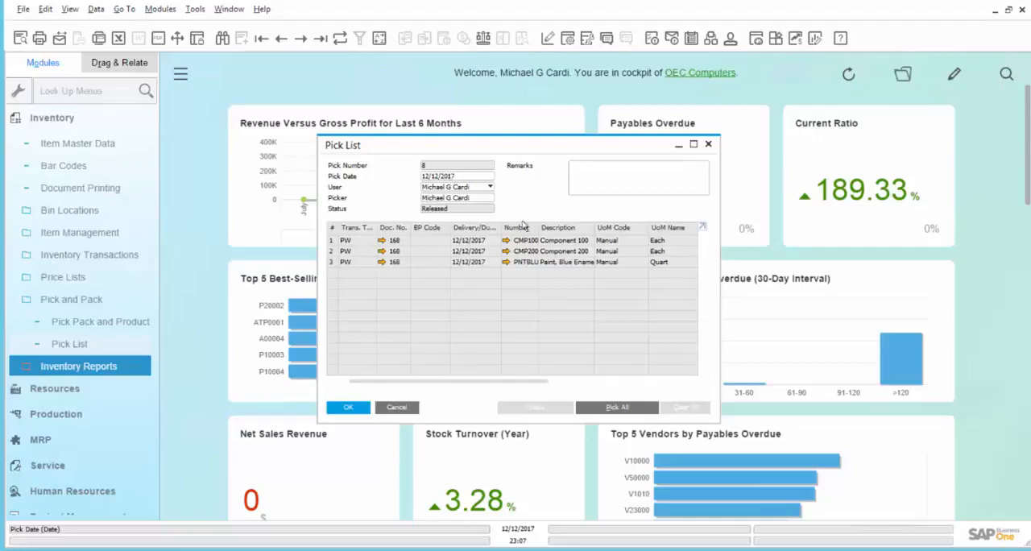
{"action": "left_click", "coordinate": [617, 406]}
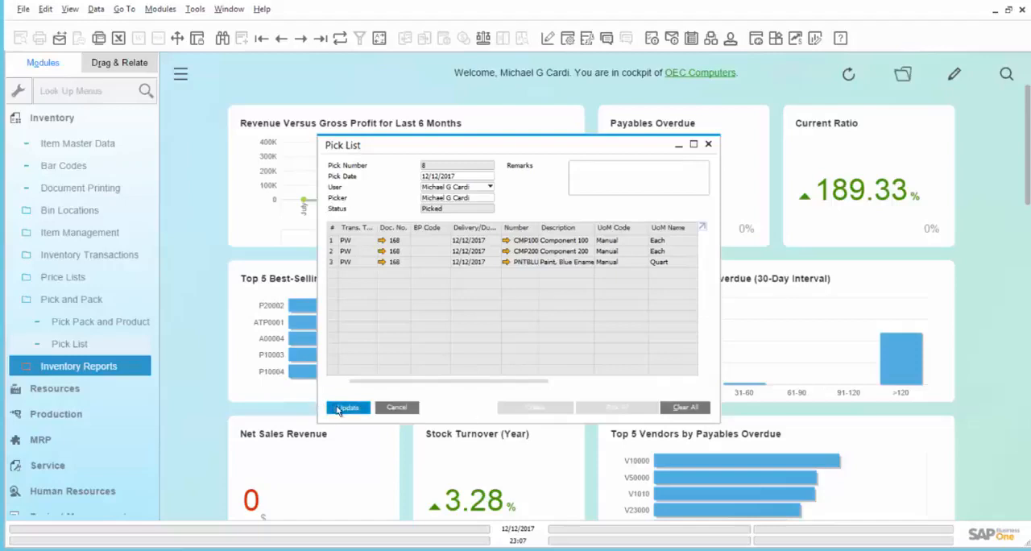
{"action": "left_click", "coordinate": [347, 407]}
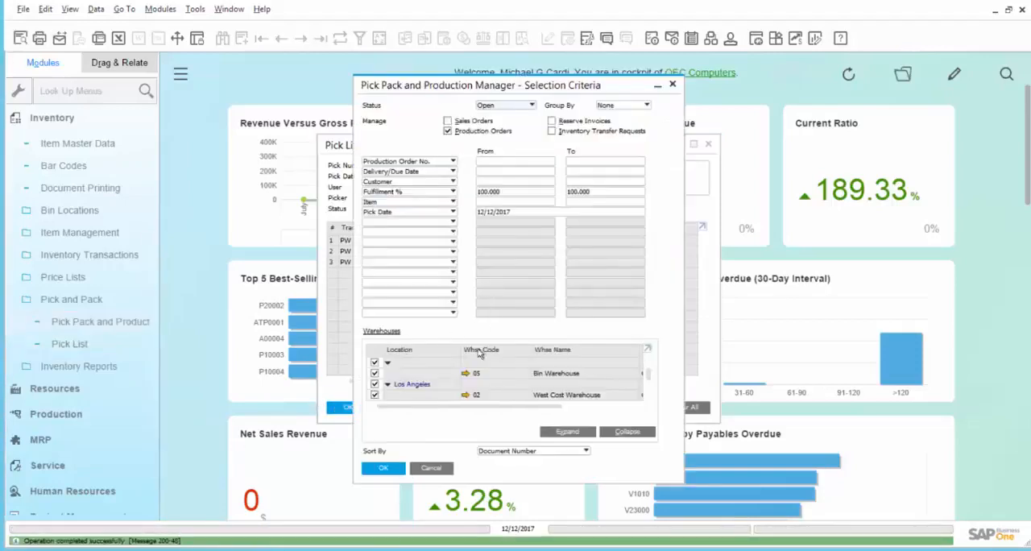
Step: Review pick lists 7 and 8 under Picked lines, then close the manager
{"action": "left_click", "coordinate": [383, 468]}
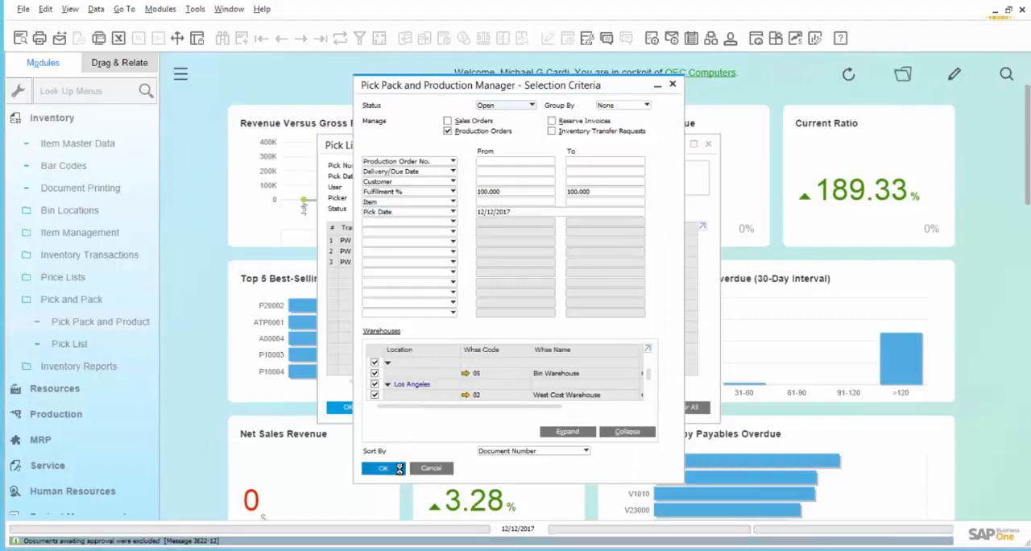
{"action": "left_click", "coordinate": [384, 468]}
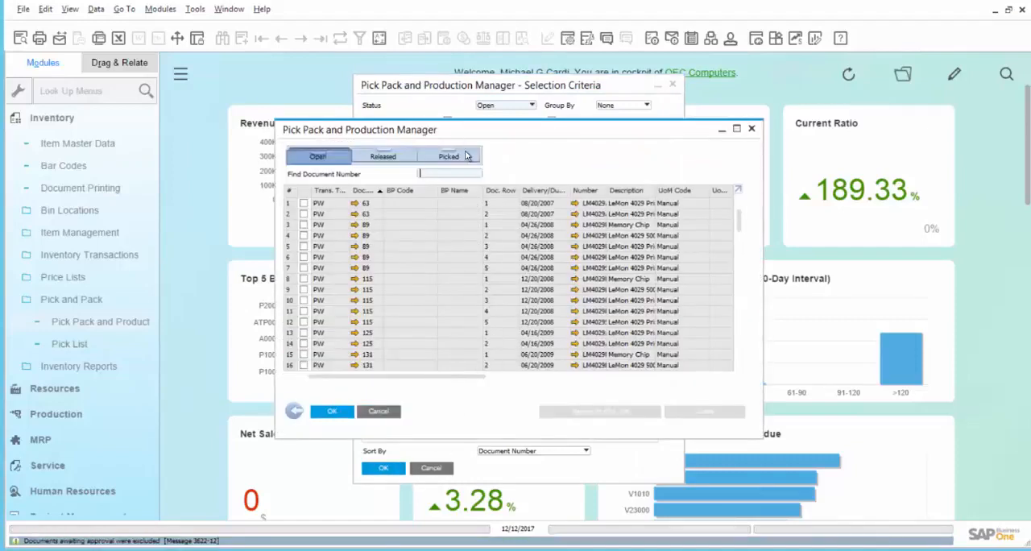
{"action": "left_click", "coordinate": [448, 156]}
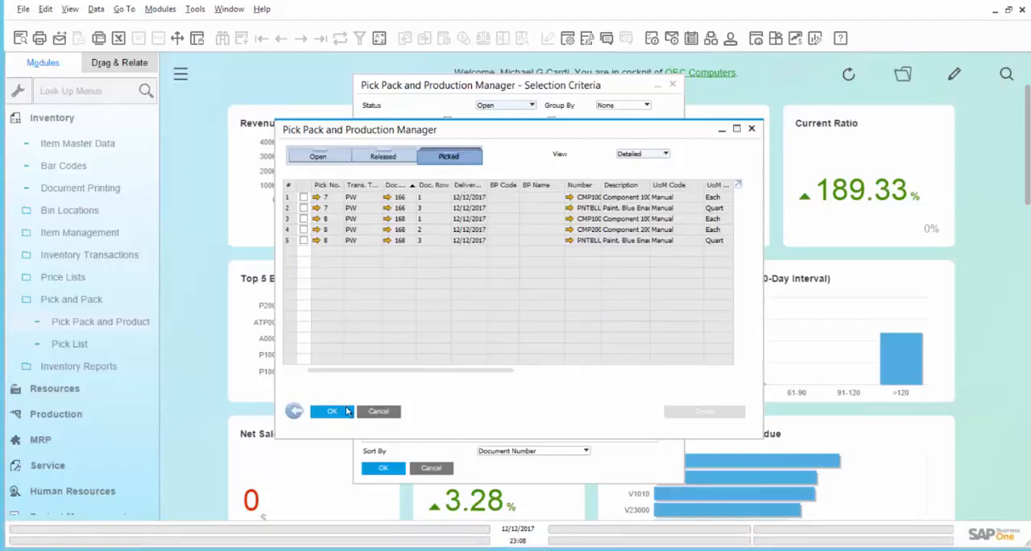
{"action": "left_click", "coordinate": [332, 411]}
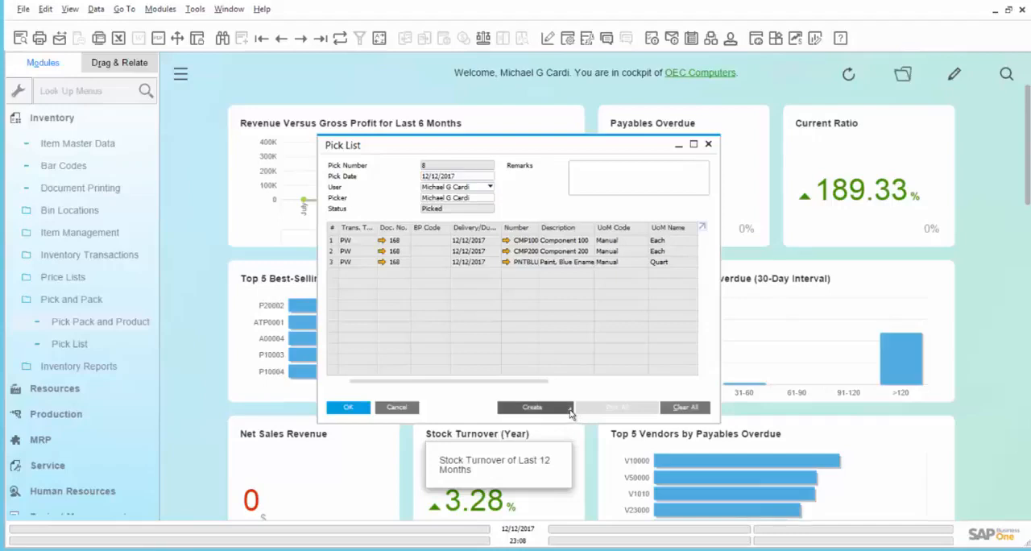
Step: Create and add Issue for Production 13 from pick list 8, posting Component 200
{"action": "left_click", "coordinate": [531, 407]}
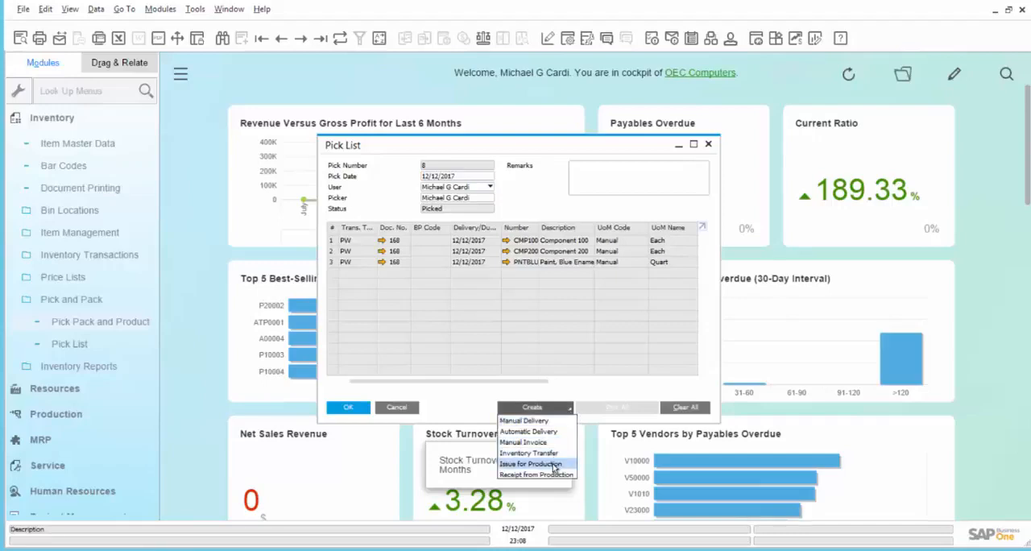
{"action": "left_click", "coordinate": [529, 464]}
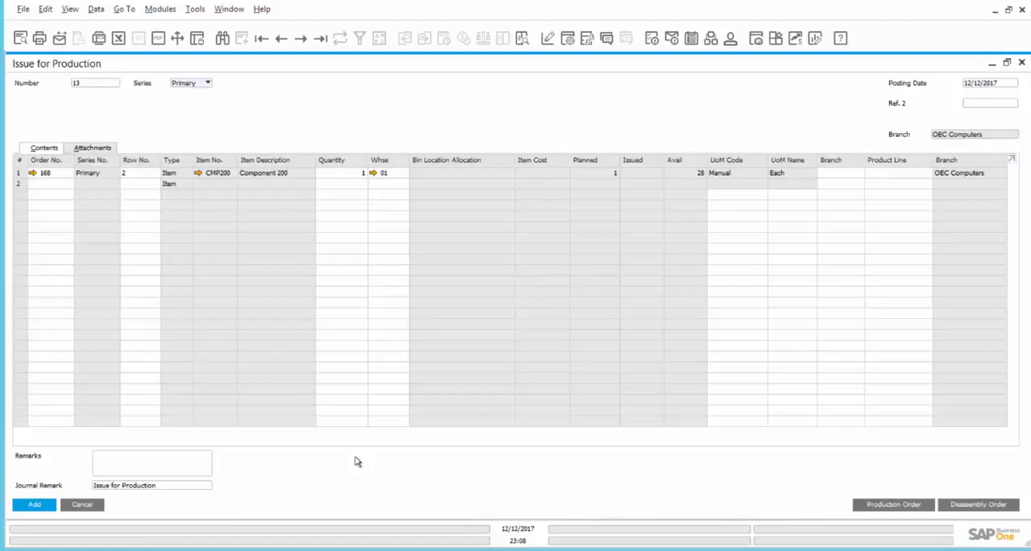
{"action": "mouse_move", "coordinate": [369, 225]}
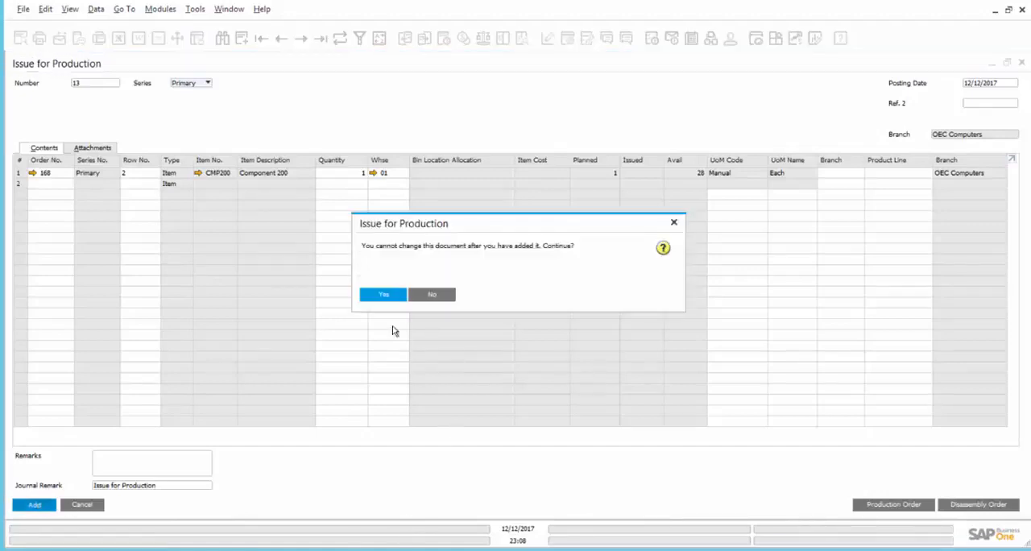
{"action": "left_click", "coordinate": [384, 294]}
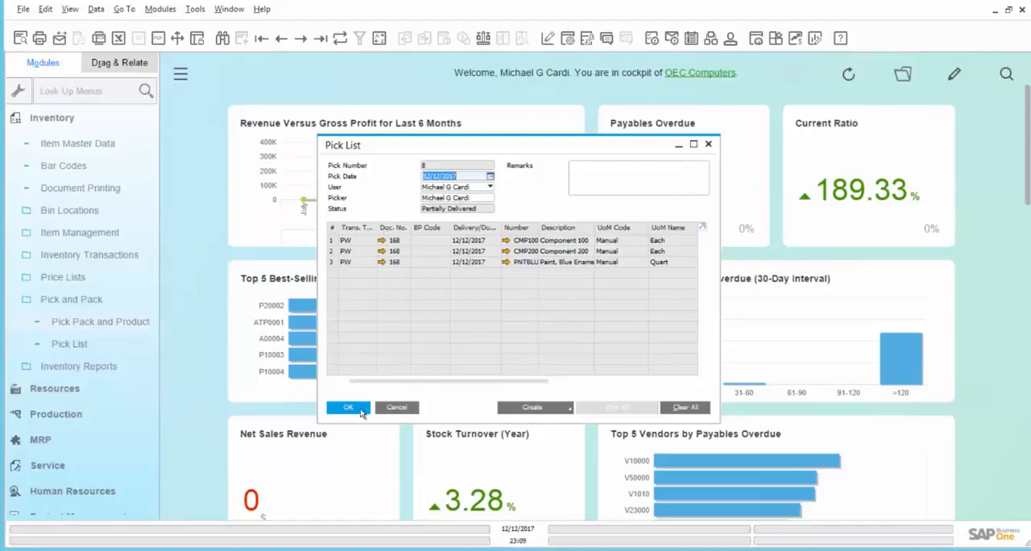
Step: Reload Pick Pack and Production Manager and show the Picked lines remaining for pick list 8
{"action": "left_click", "coordinate": [347, 406]}
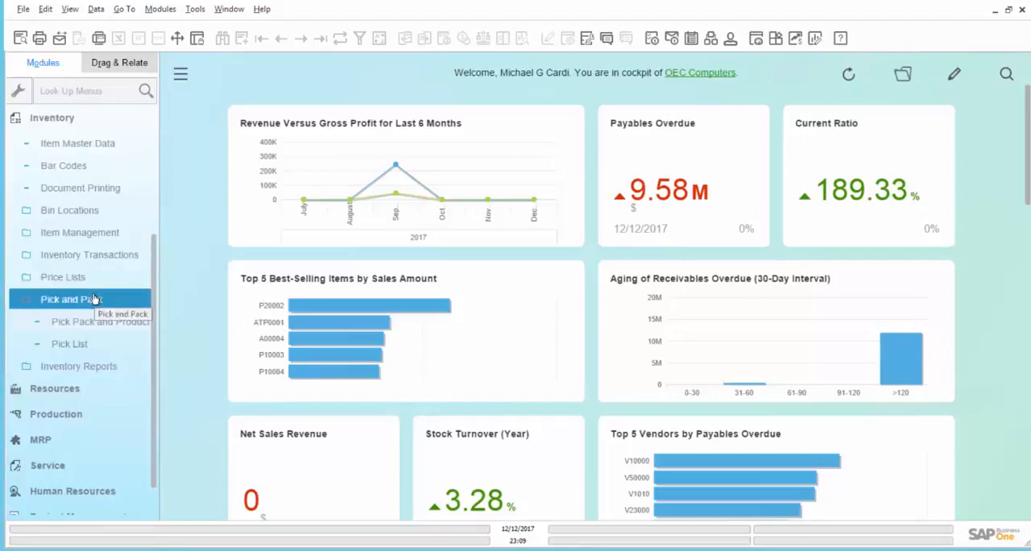
{"action": "left_click", "coordinate": [100, 321]}
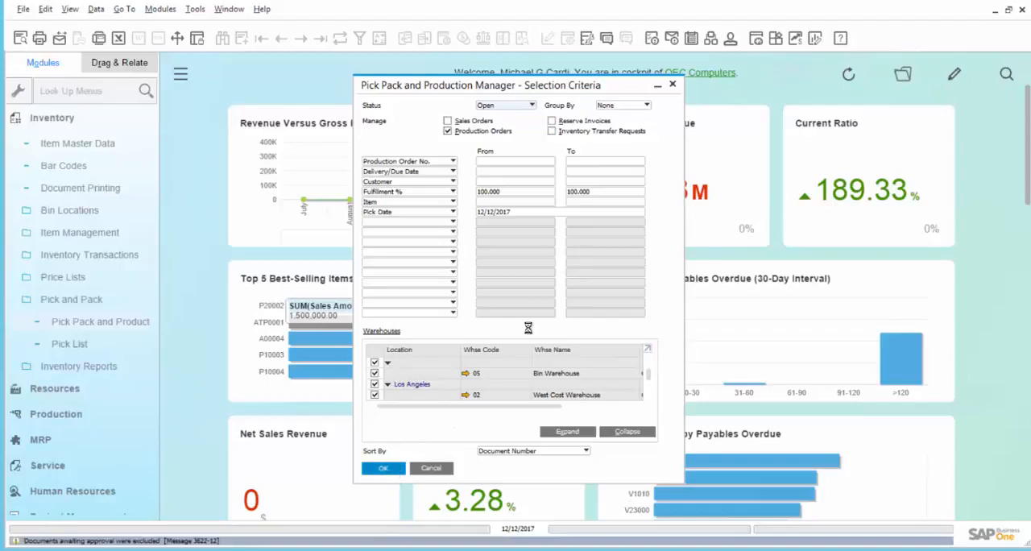
{"action": "left_click", "coordinate": [383, 468]}
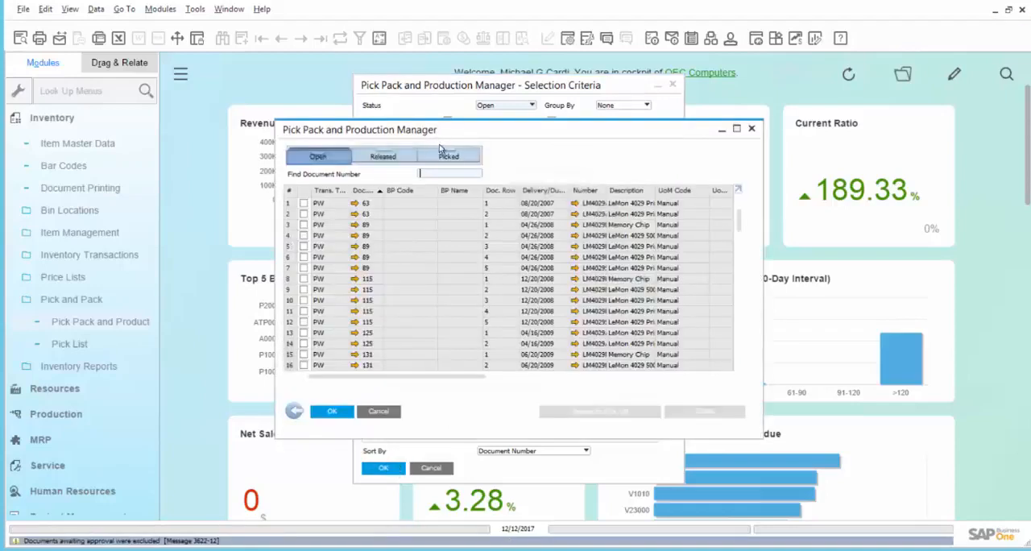
{"action": "left_click", "coordinate": [449, 155]}
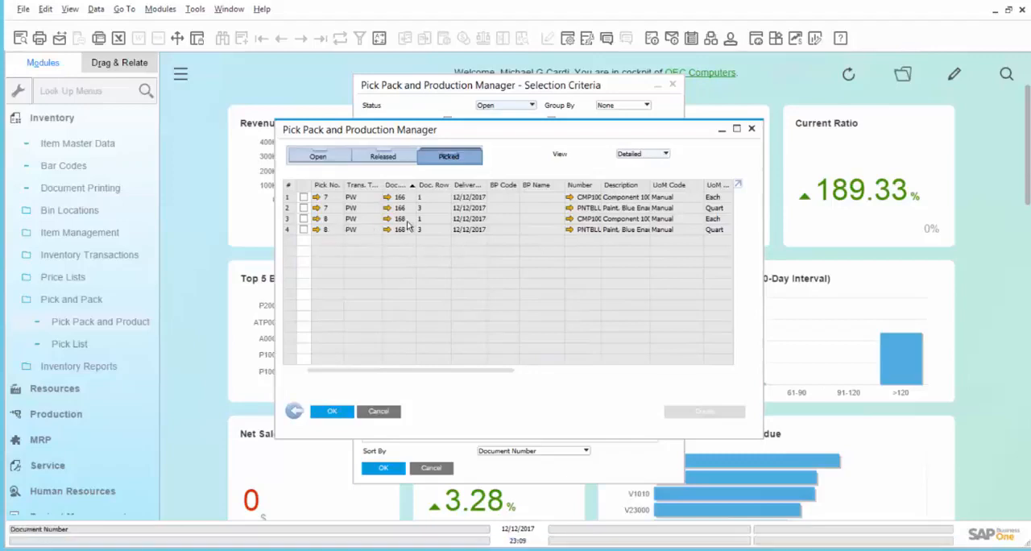
{"action": "mouse_move", "coordinate": [435, 408]}
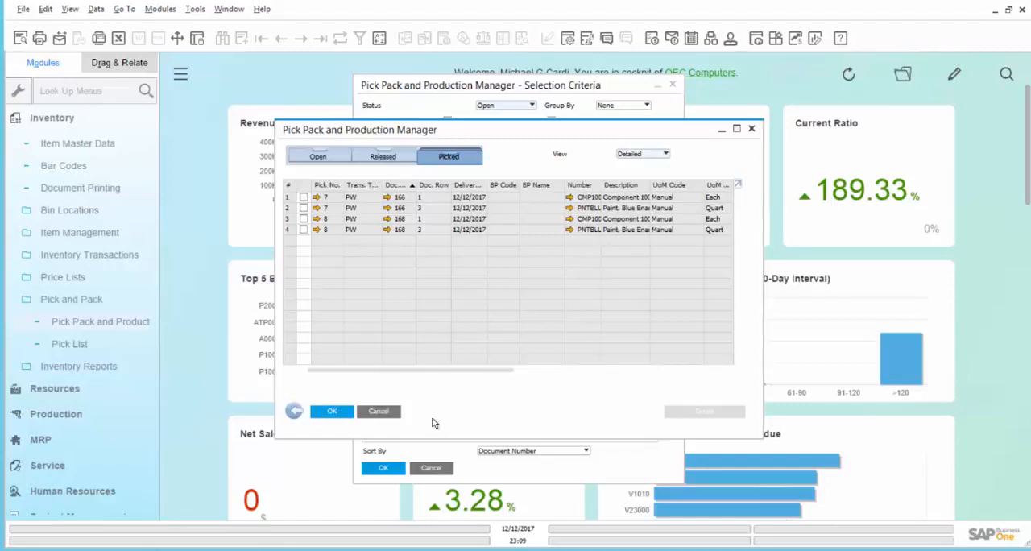
{"action": "mouse_move", "coordinate": [441, 423]}
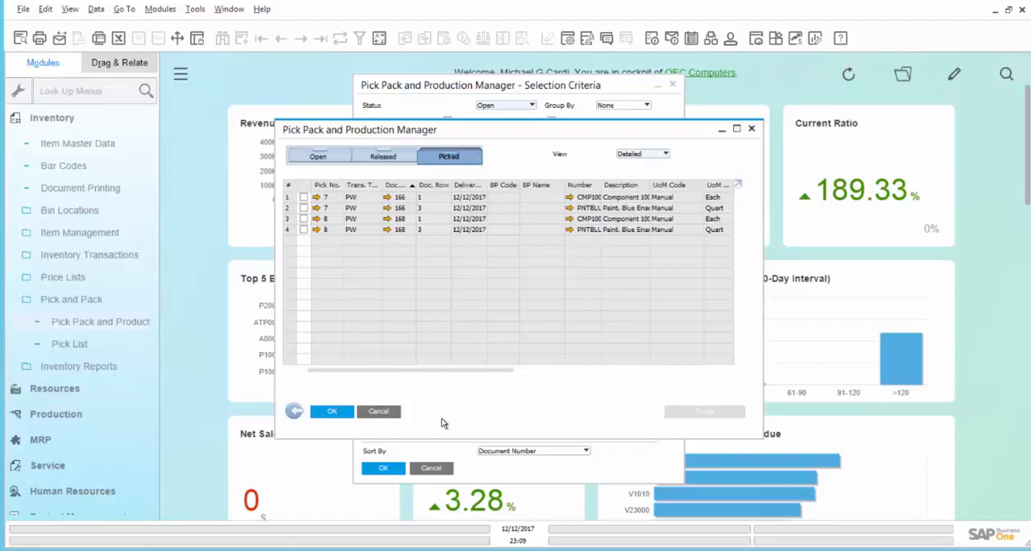